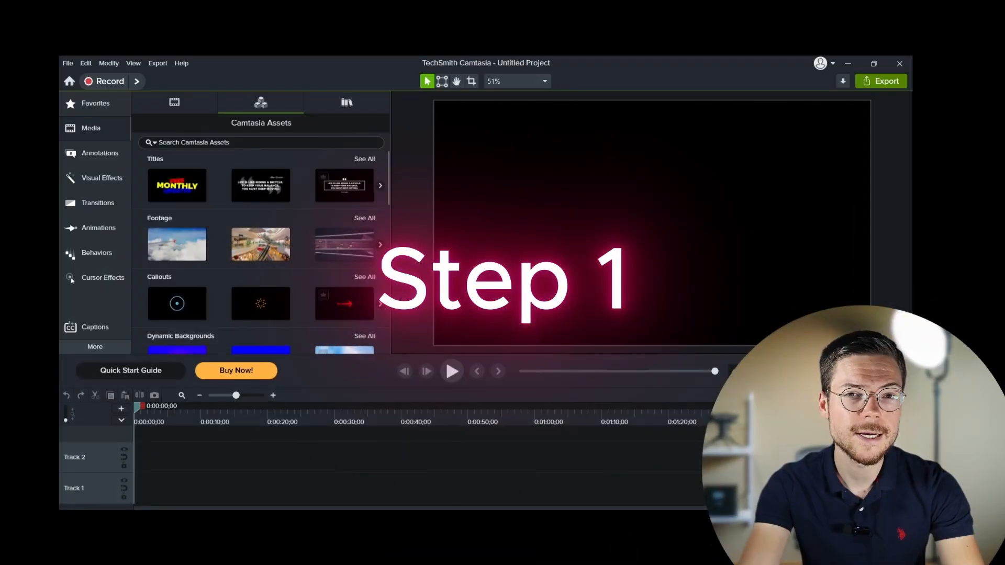
- Import Sample Sub.mp4 from the media bin onto Track 1 and bring up the caption styles
click(174, 102)
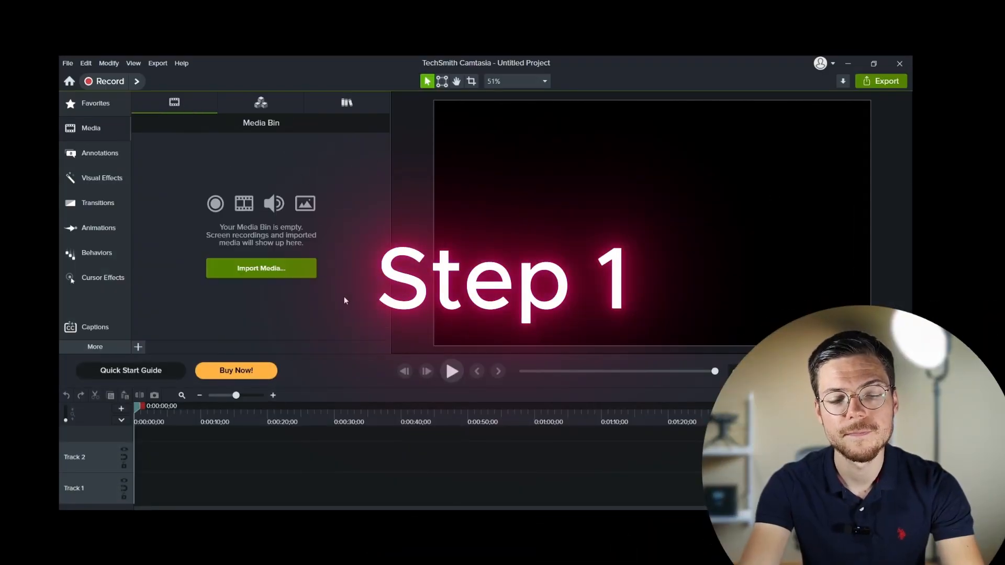
click(260, 268)
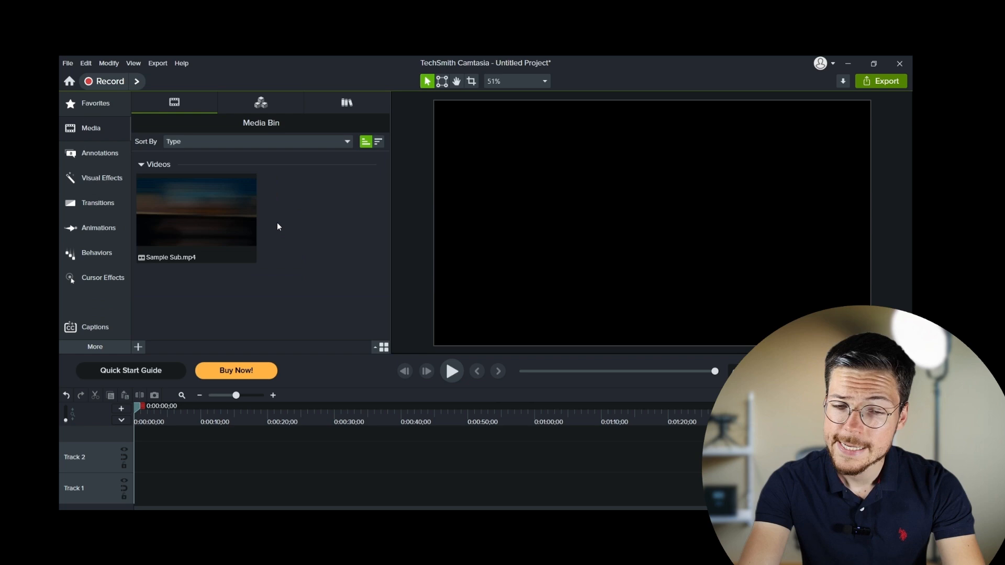
drag(196, 212, 241, 486)
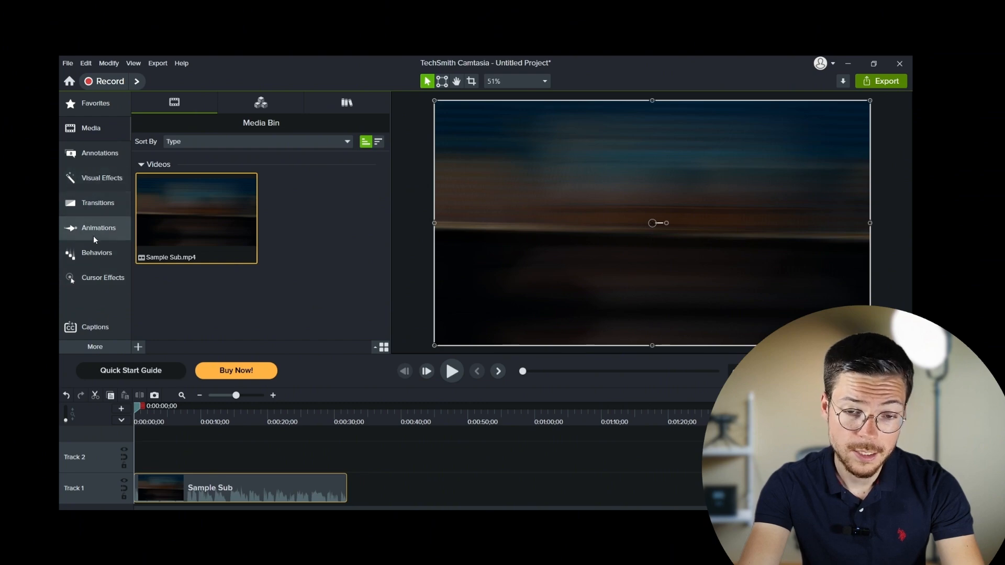
click(94, 326)
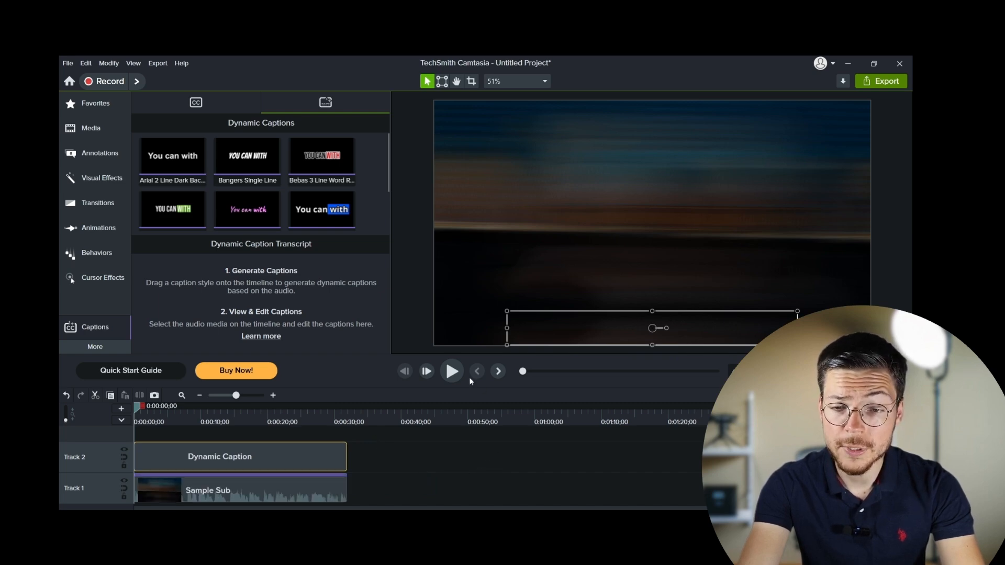
- Preview the auto-generated dynamic captions playing over the video, then stop playback
click(452, 371)
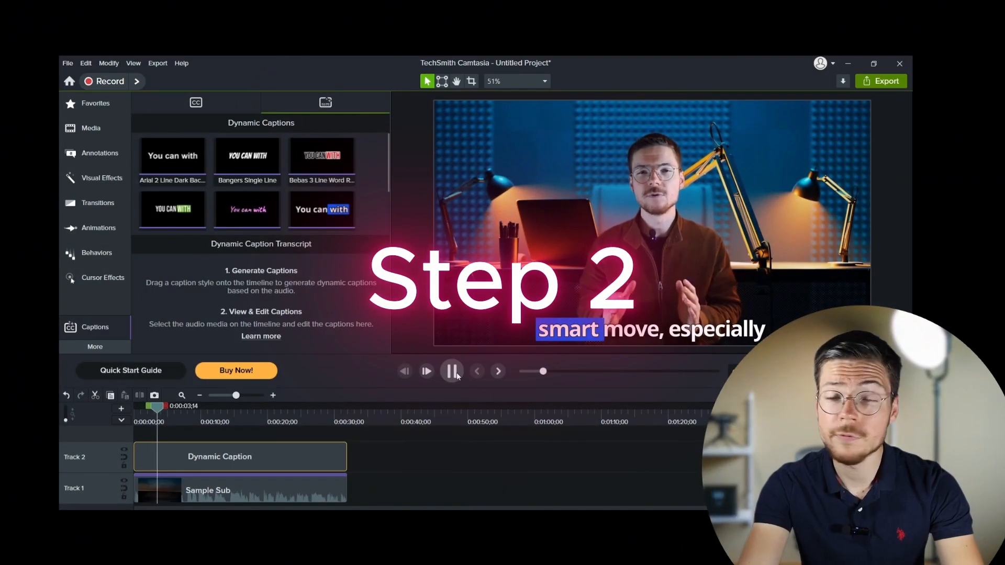
click(452, 370)
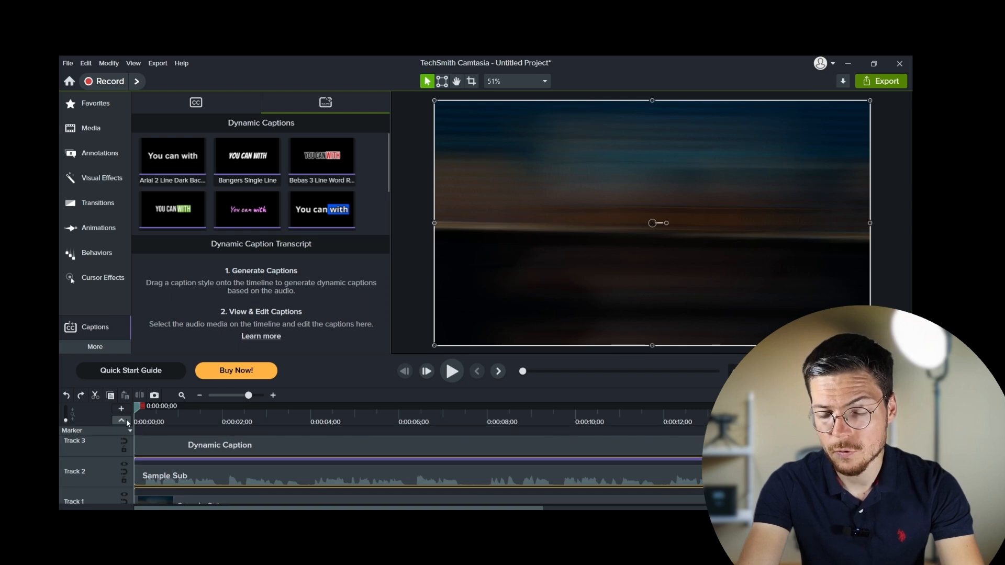
- Switch the track view to Transcript, remove the empty first word and play the edited captions
click(121, 419)
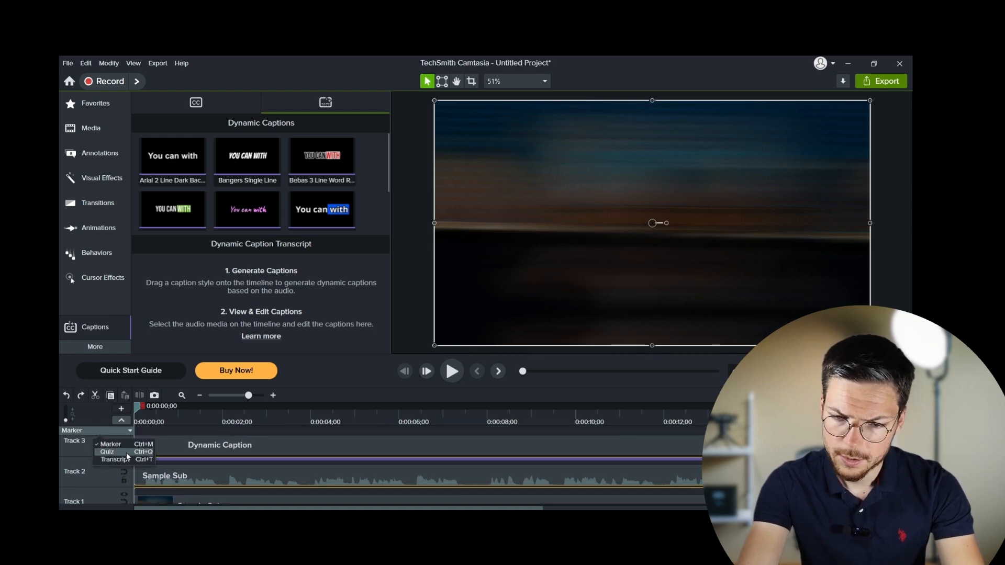
click(116, 460)
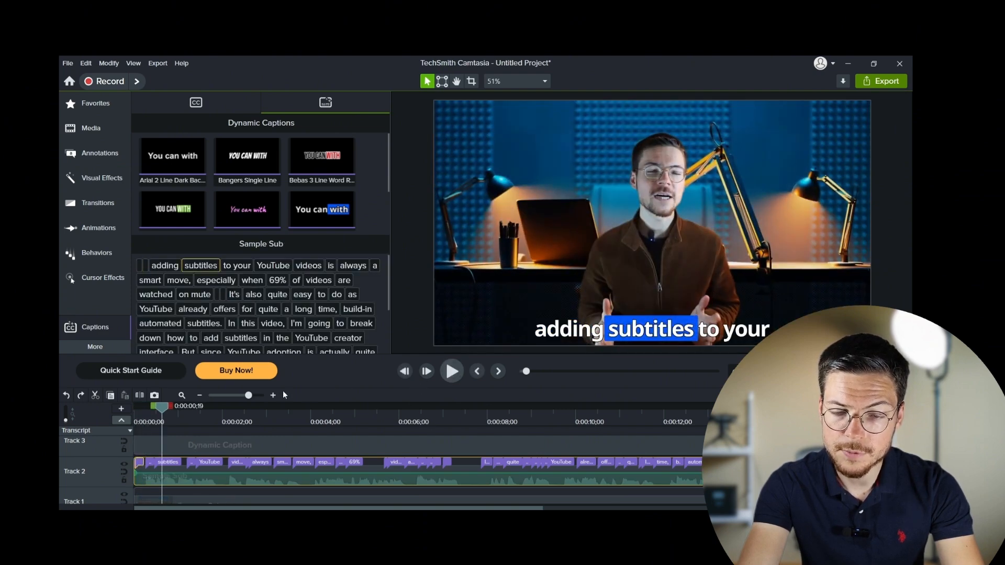
drag(248, 395, 259, 395)
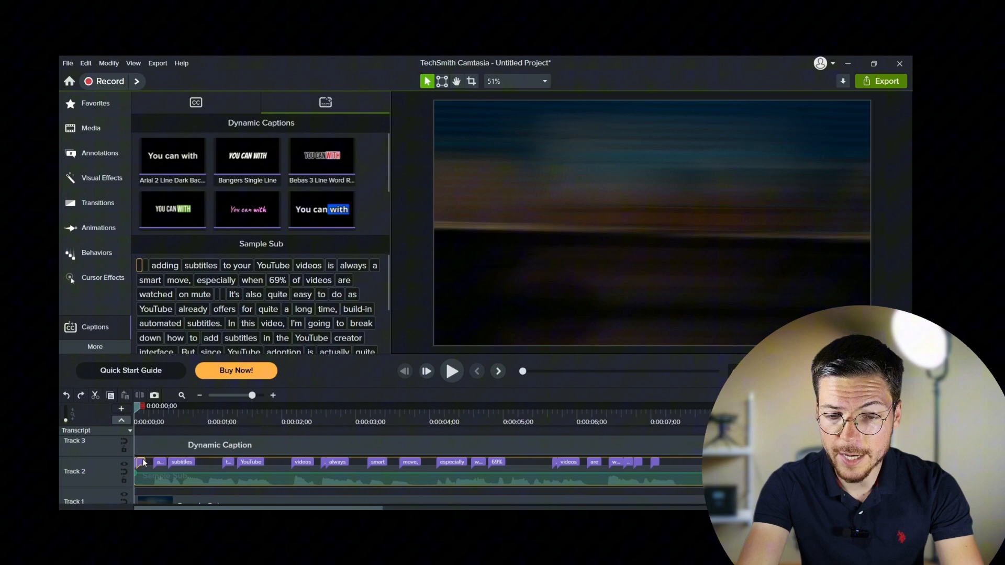
right_click(144, 463)
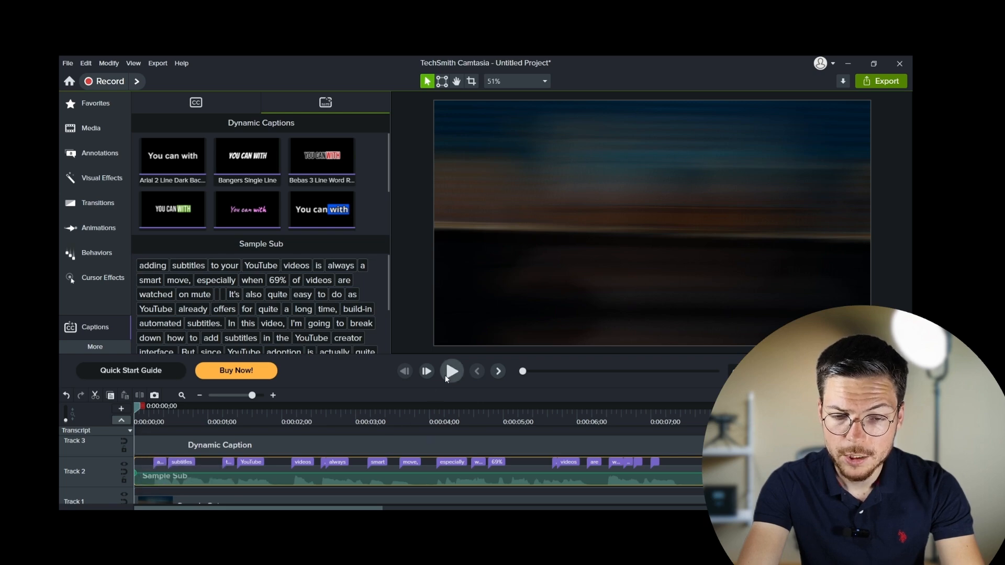
click(452, 370)
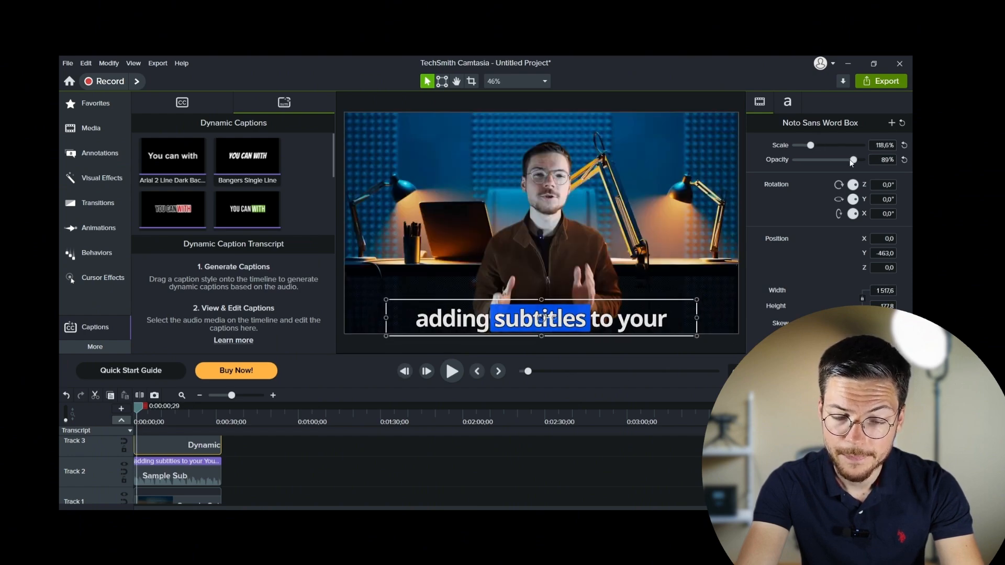
- Highlight spoken caption words in lime green with no word background colour and preview the result
click(786, 101)
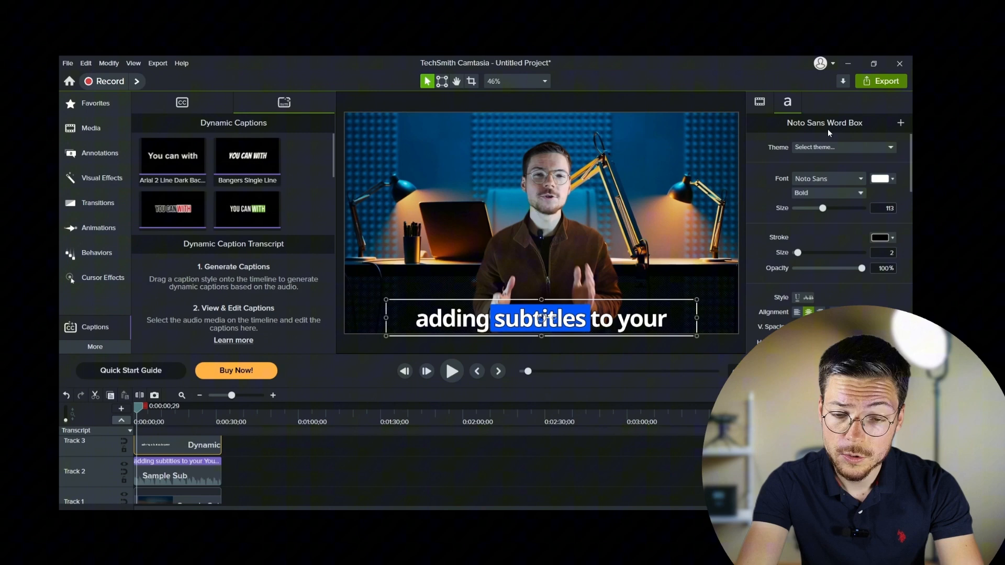
click(879, 178)
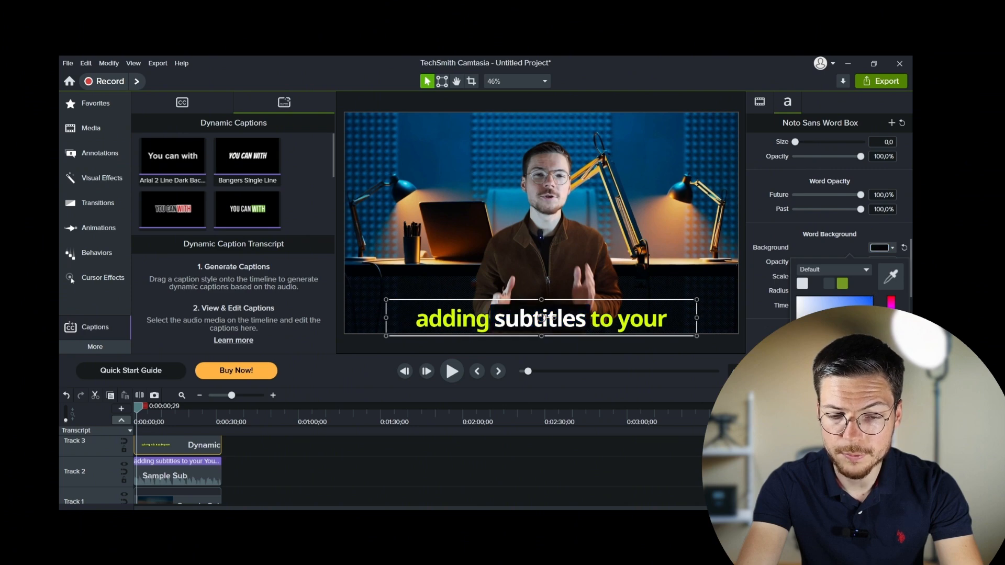
click(451, 371)
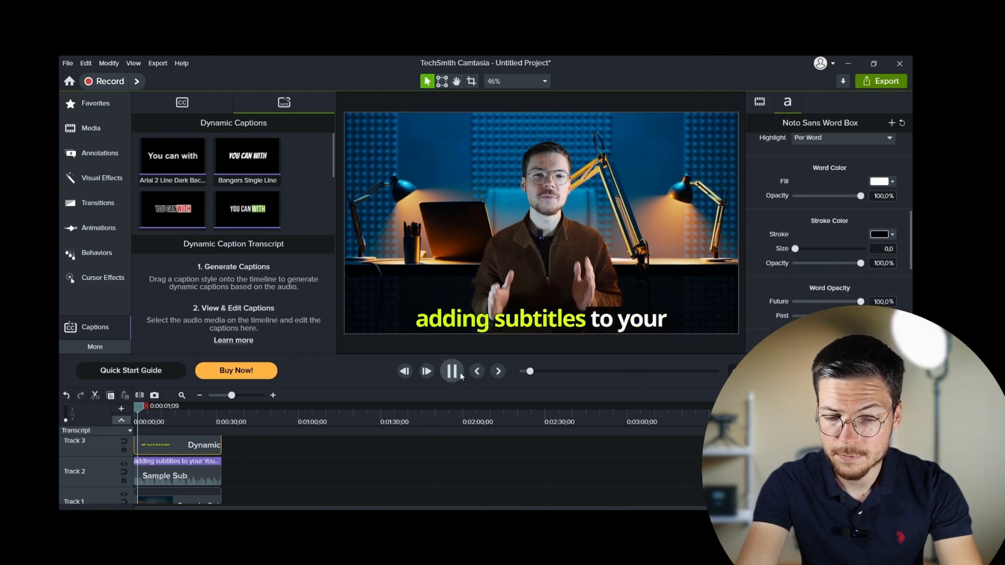
click(450, 371)
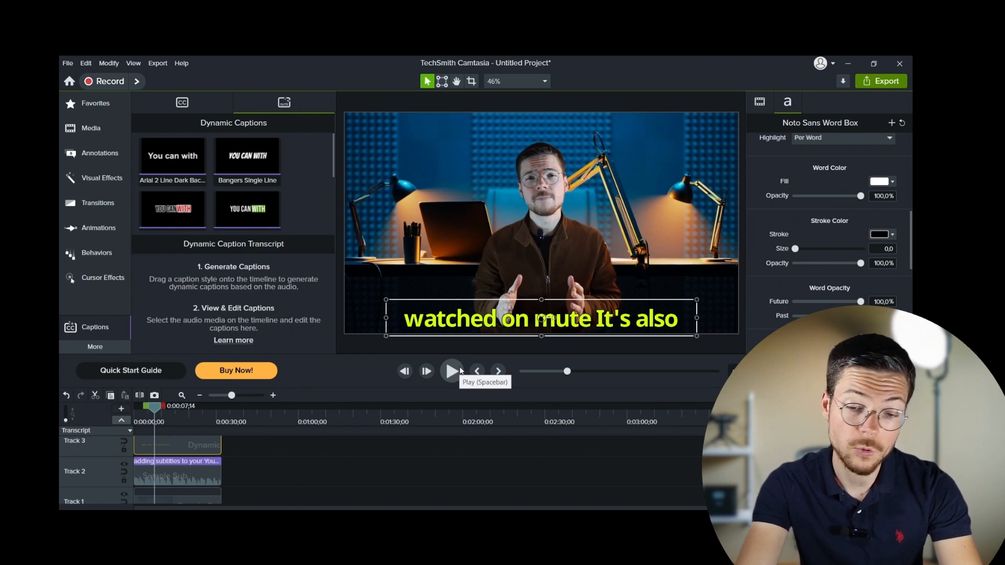
right_click(207, 444)
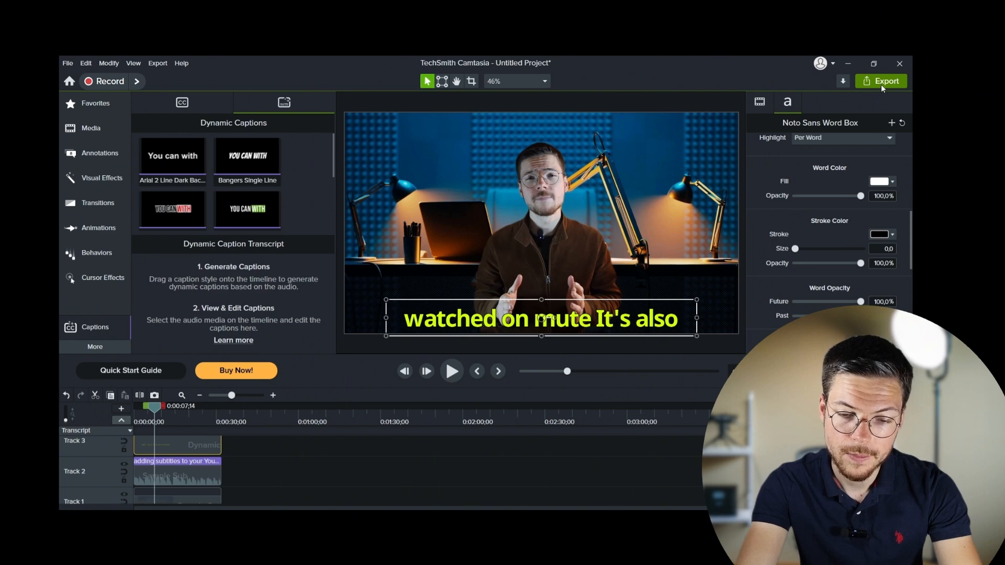
- Start exporting the captioned video
click(881, 82)
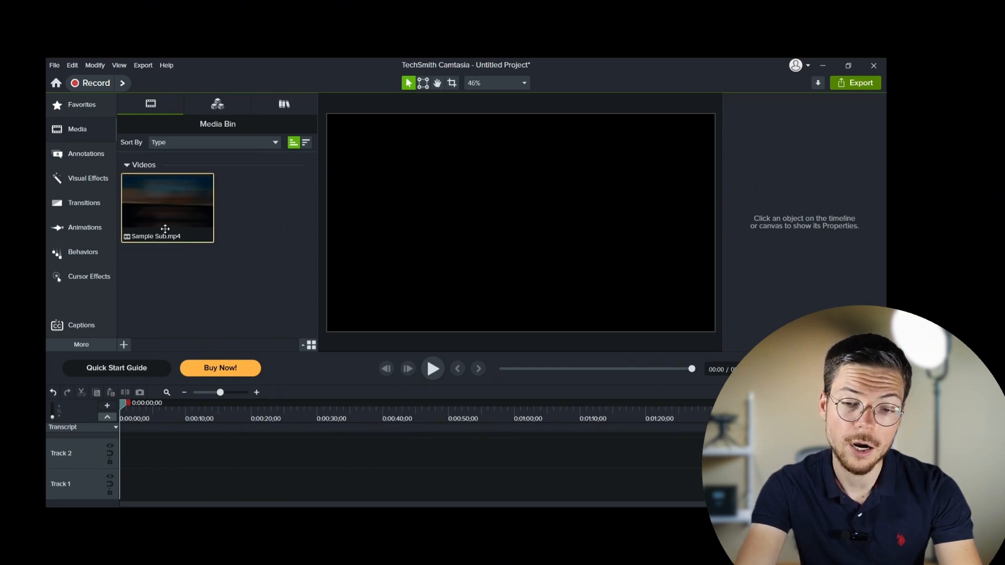
- Place Sample Sub on Track 1 and start importing a closed-caption file from the Captions gear menu
drag(166, 205, 224, 483)
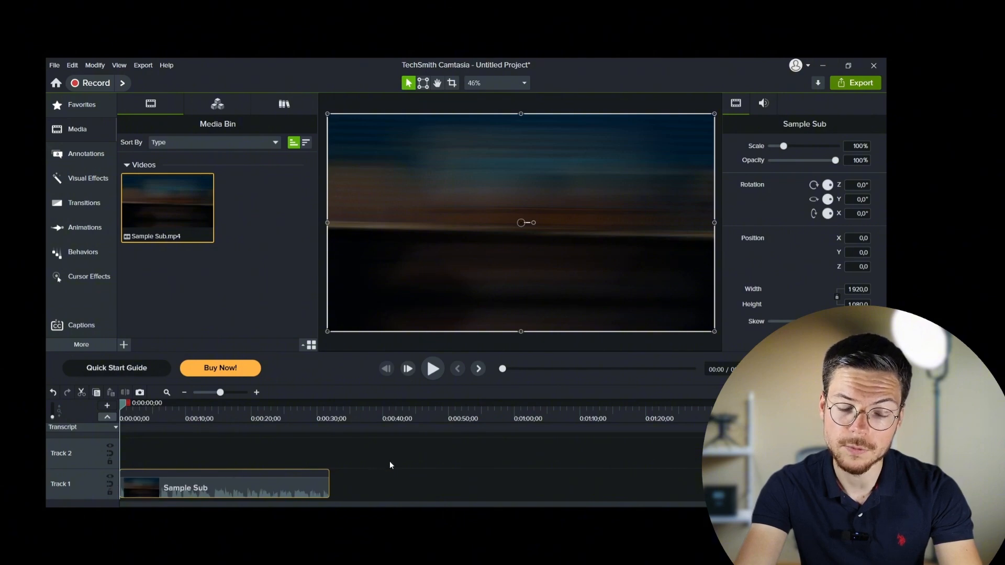
click(81, 324)
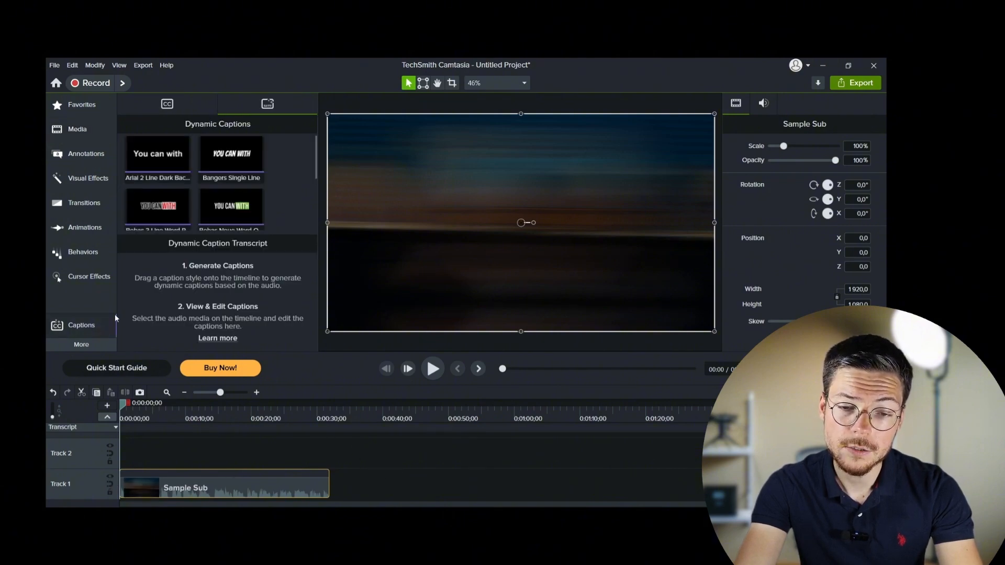
click(167, 103)
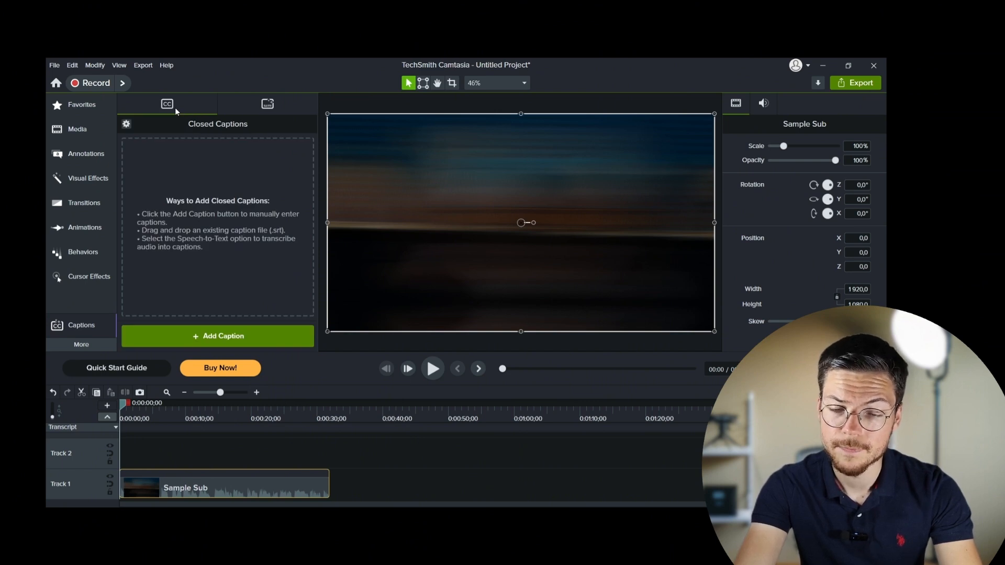
click(126, 124)
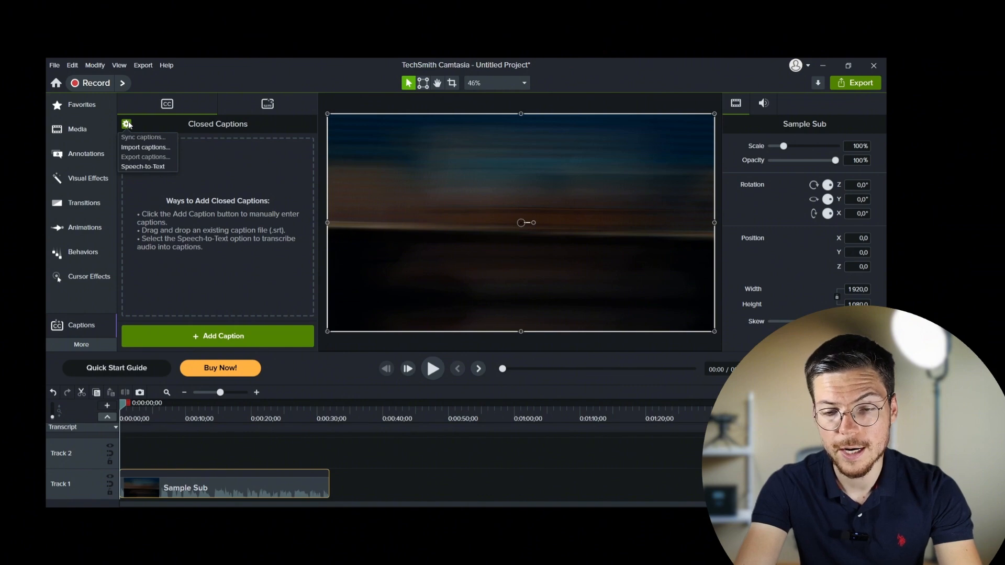
click(145, 146)
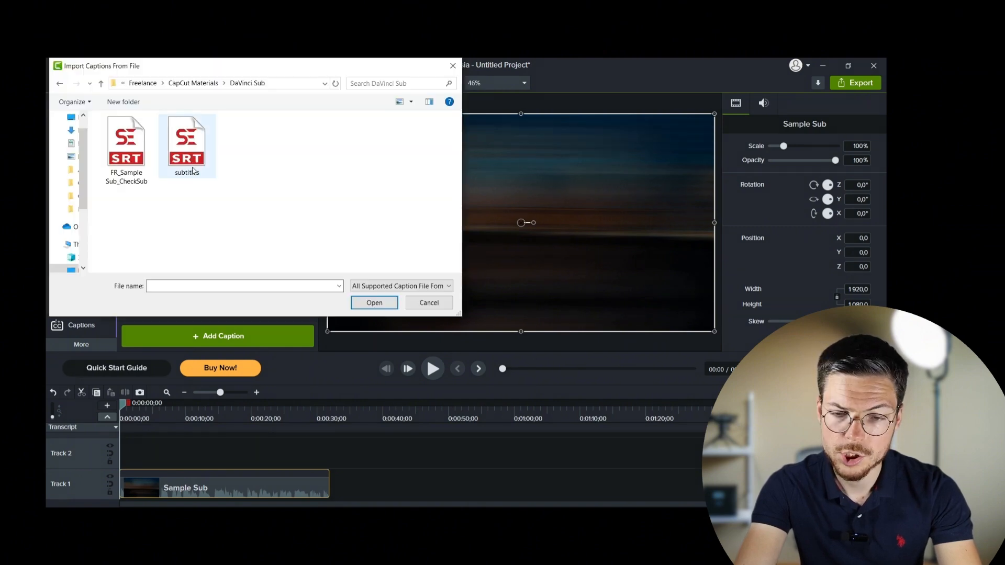
- Import the subtitles SRT file and step through its captions one by one
click(375, 303)
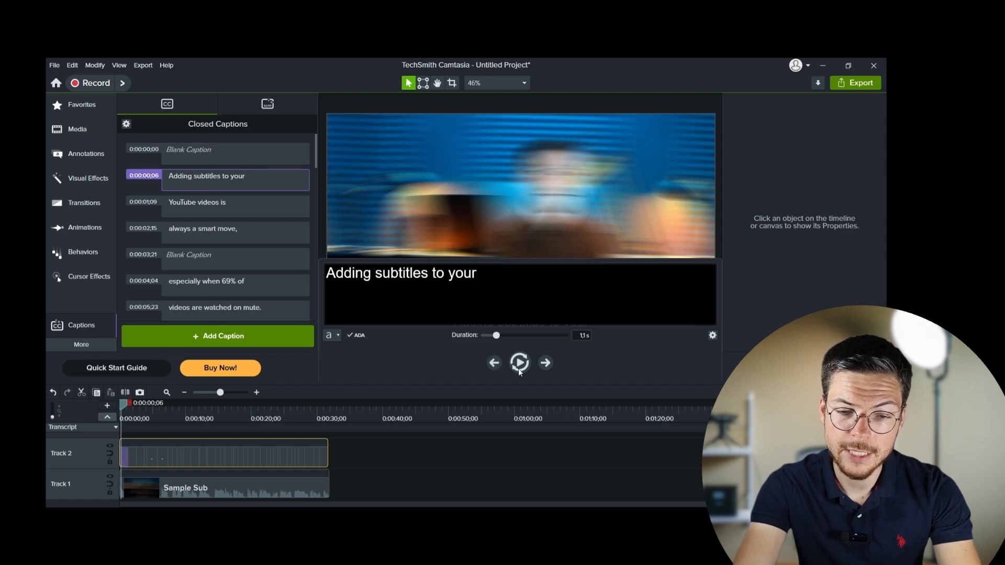
click(519, 362)
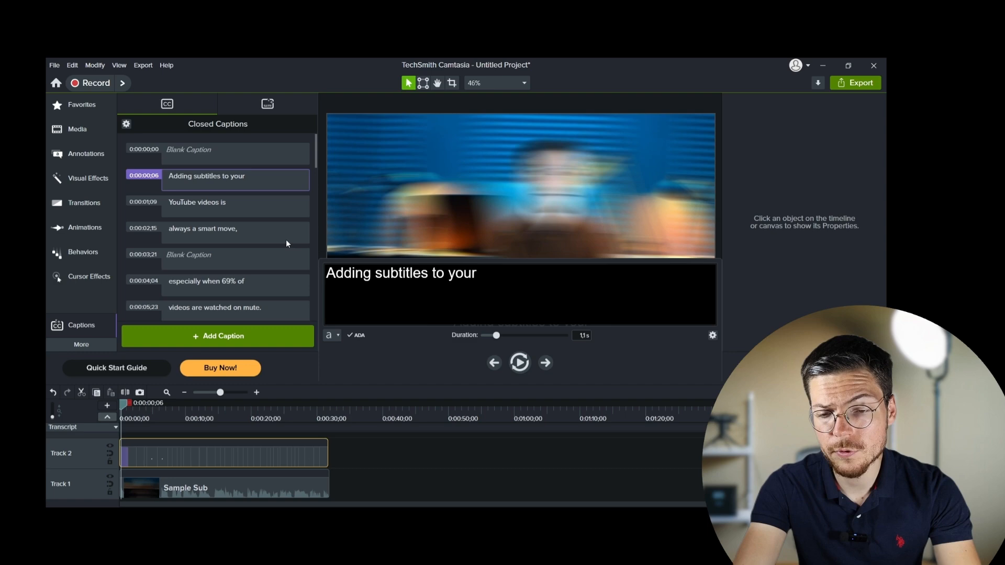
click(519, 362)
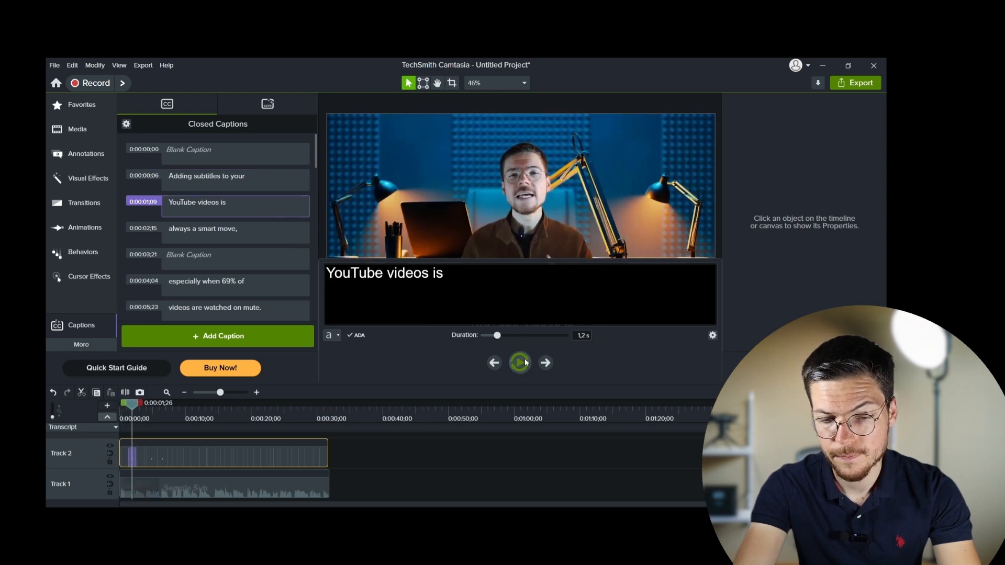
click(519, 362)
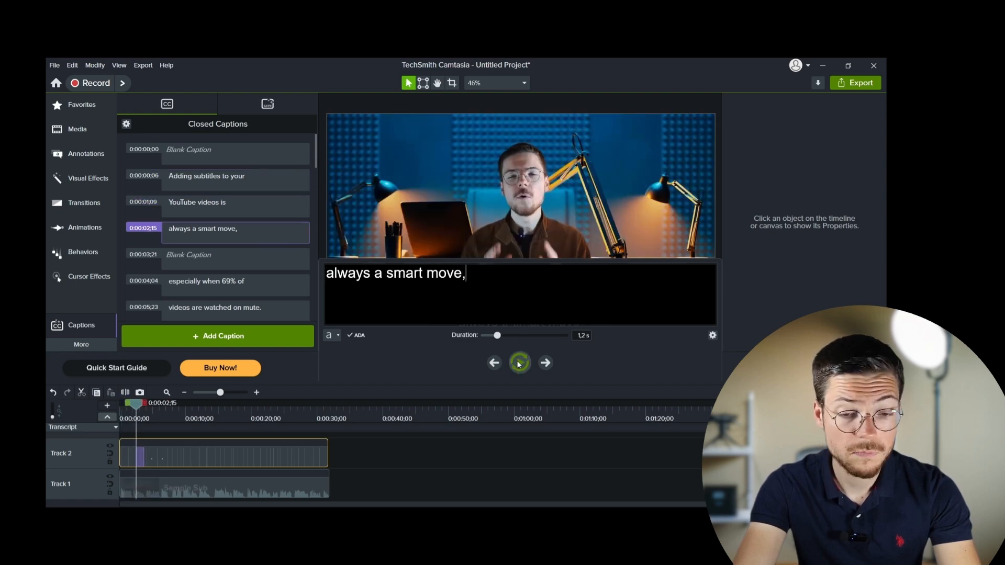
click(519, 363)
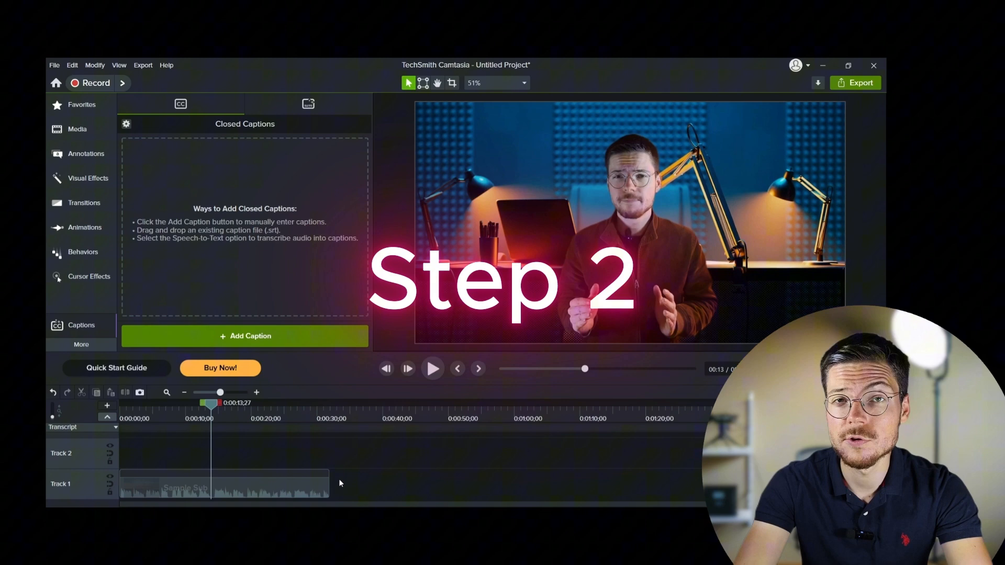
click(126, 123)
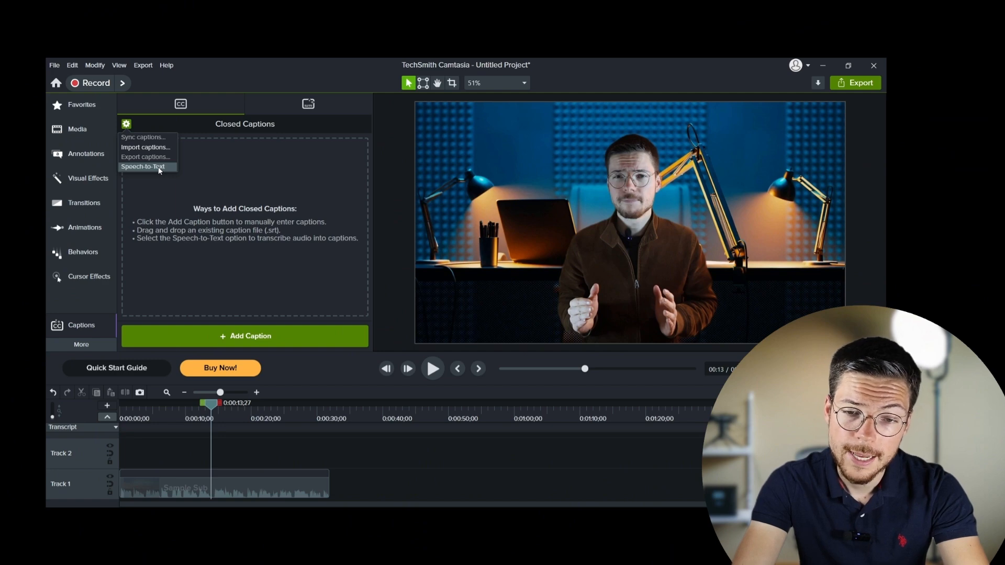
- Transcribe the clip's audio into closed captions with Speech-to-Text
click(143, 166)
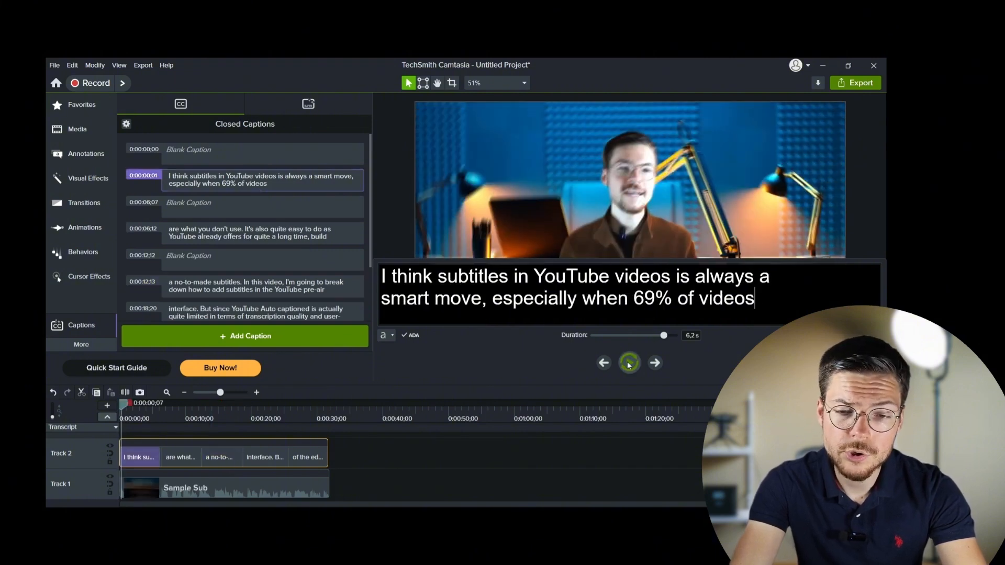
- Edit the opening caption to begin 'adding subtitles to your YouTube videos' and split it into two
click(628, 363)
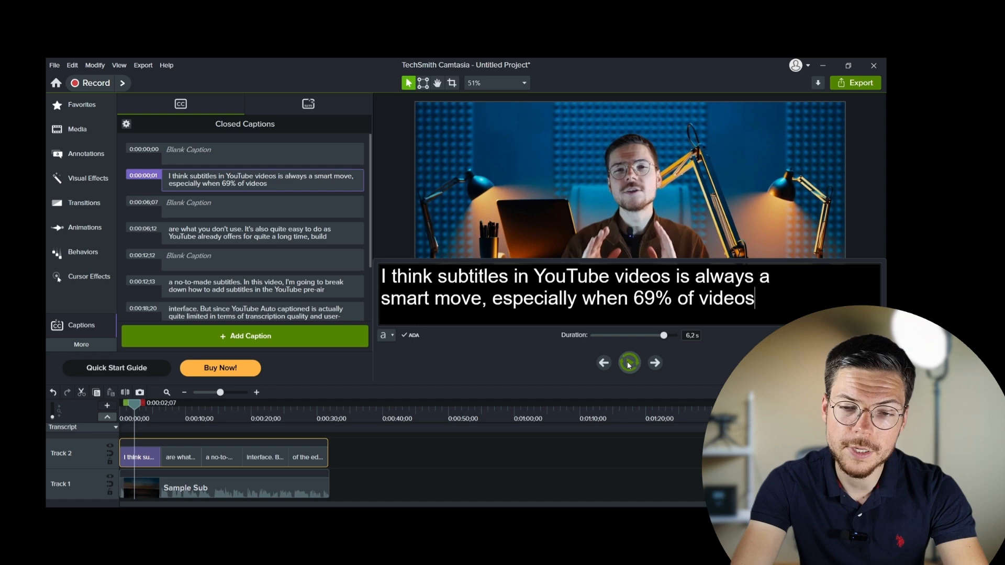
click(628, 362)
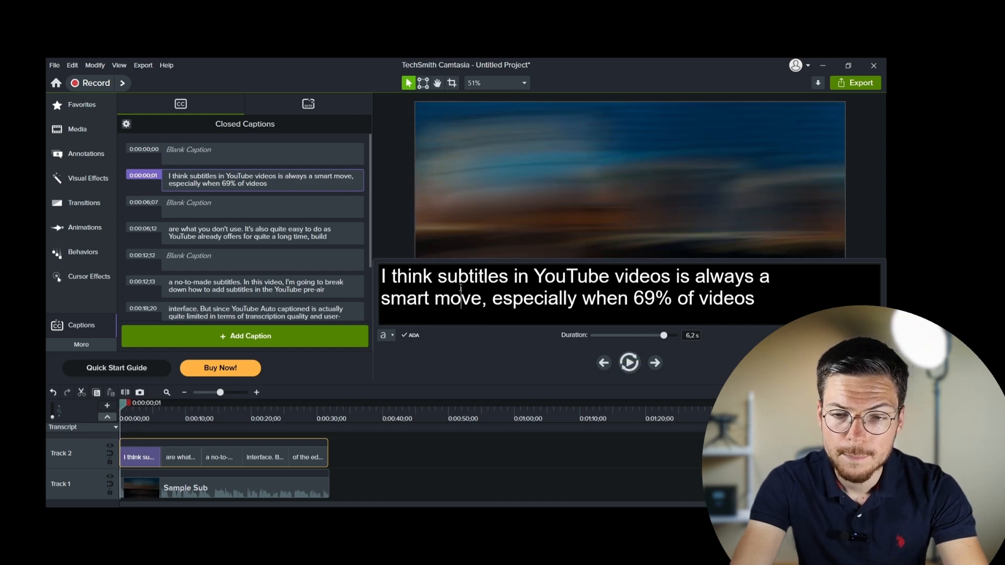
click(629, 362)
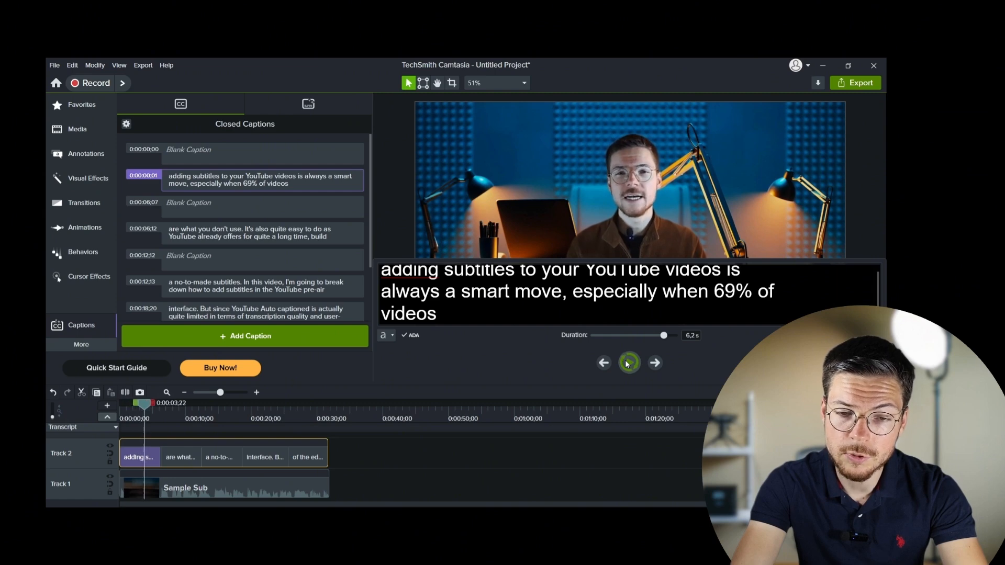
click(628, 362)
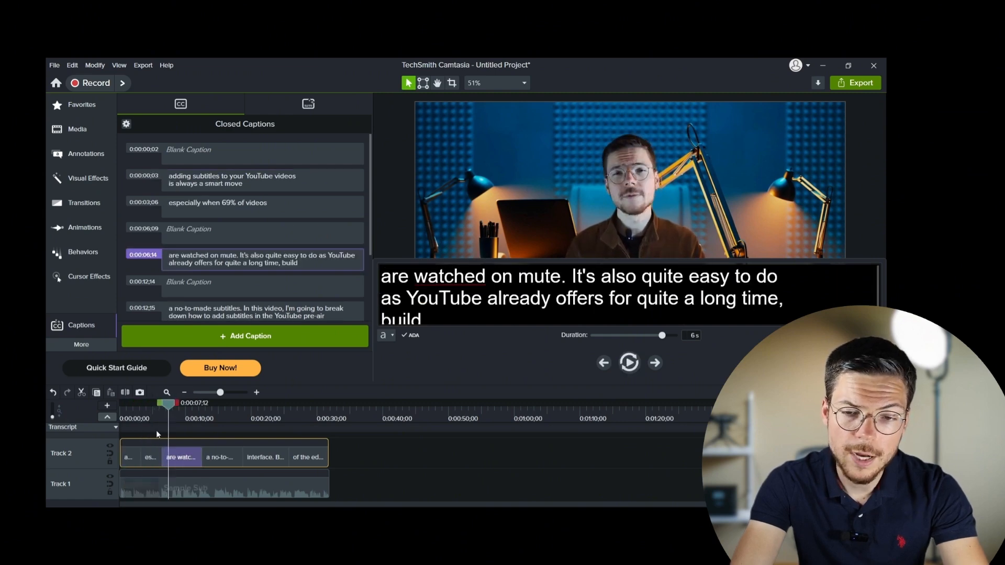
right_click(182, 457)
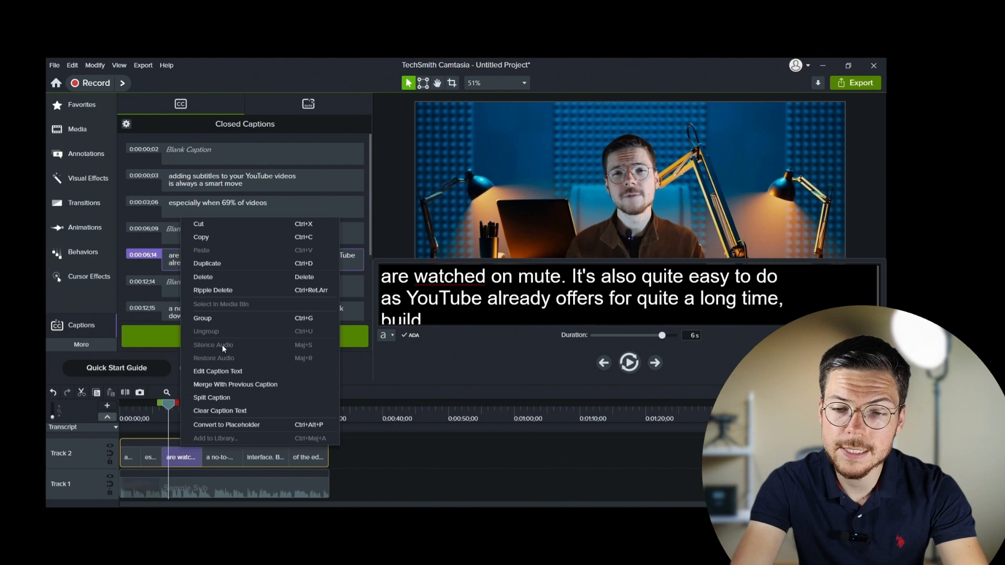
click(211, 397)
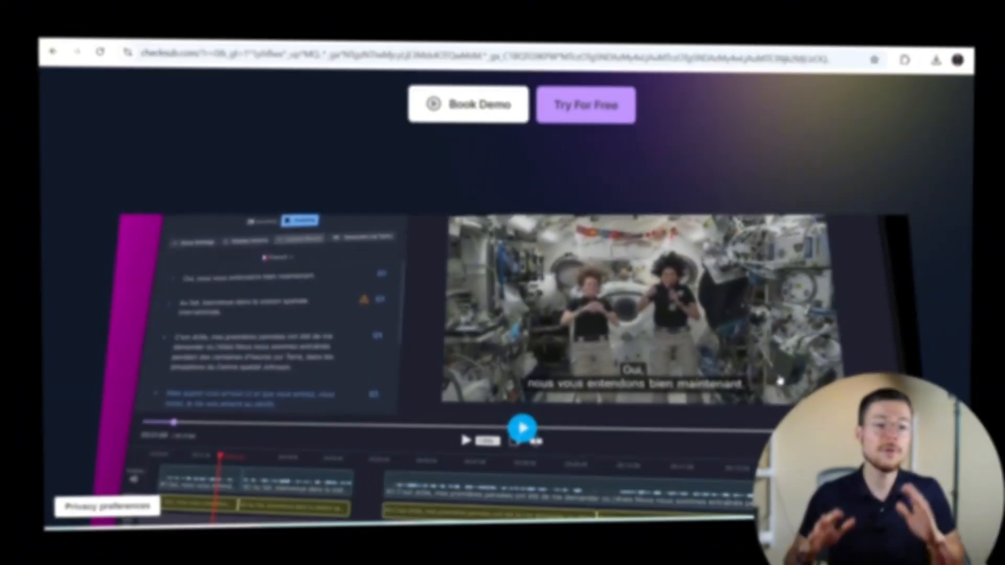
scroll(down, 3)
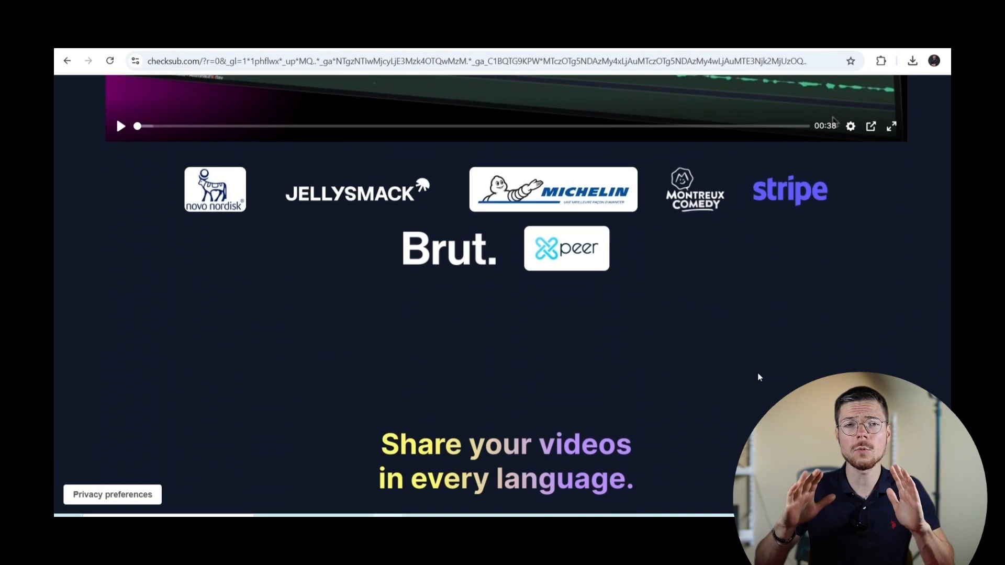
scroll(down, 3)
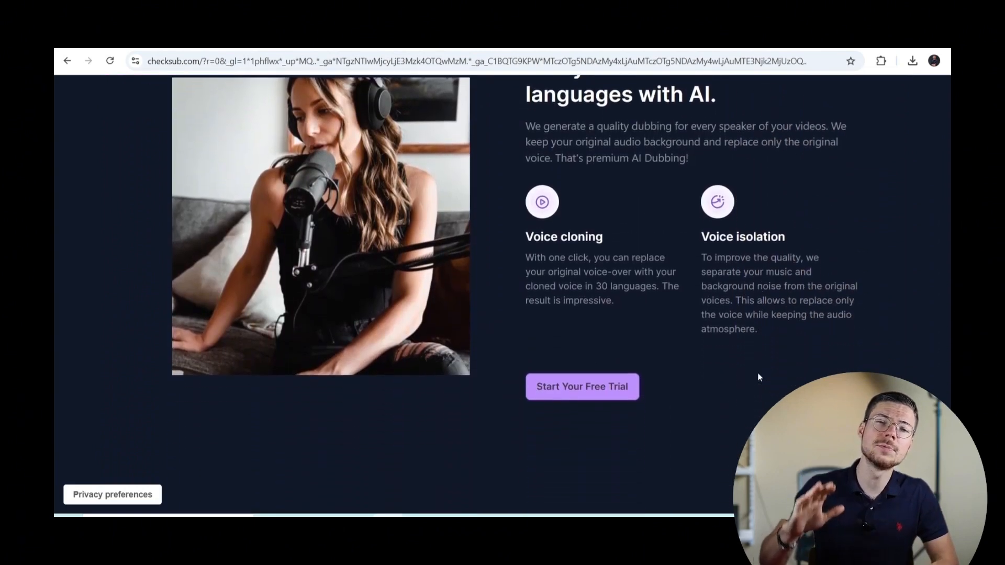
scroll(down, 3)
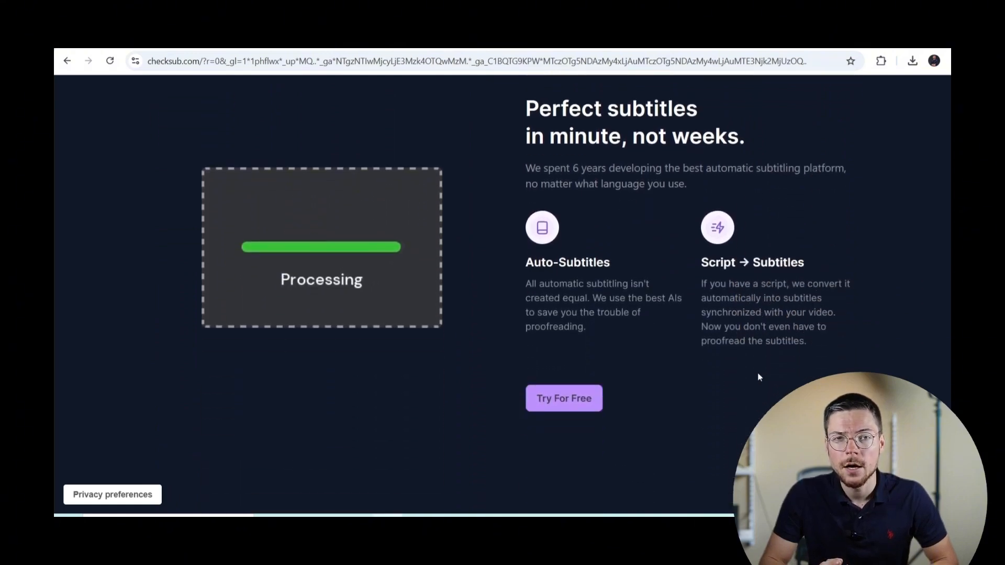
scroll(down, 3)
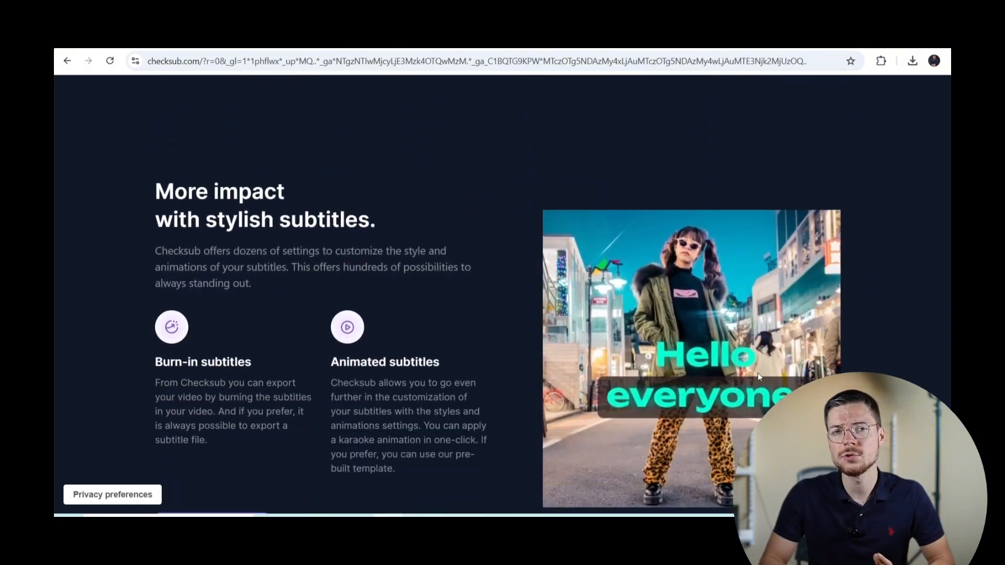
scroll(down, 3)
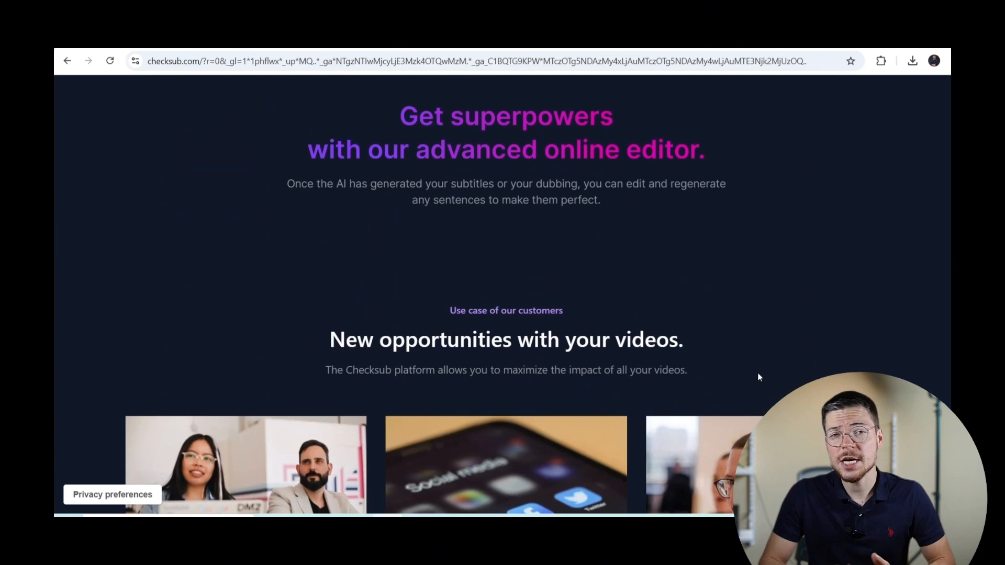
scroll(down, 3)
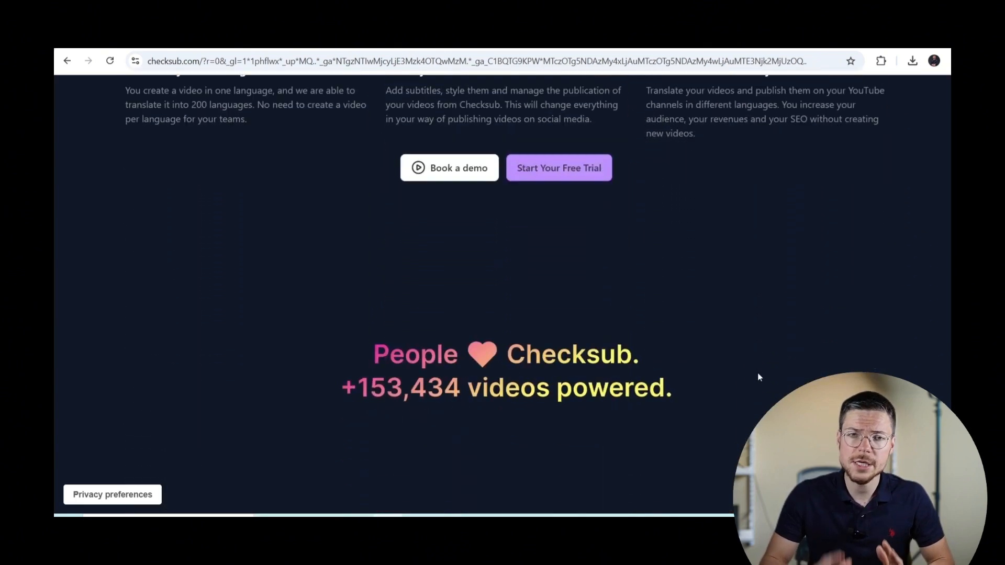
scroll(down, 3)
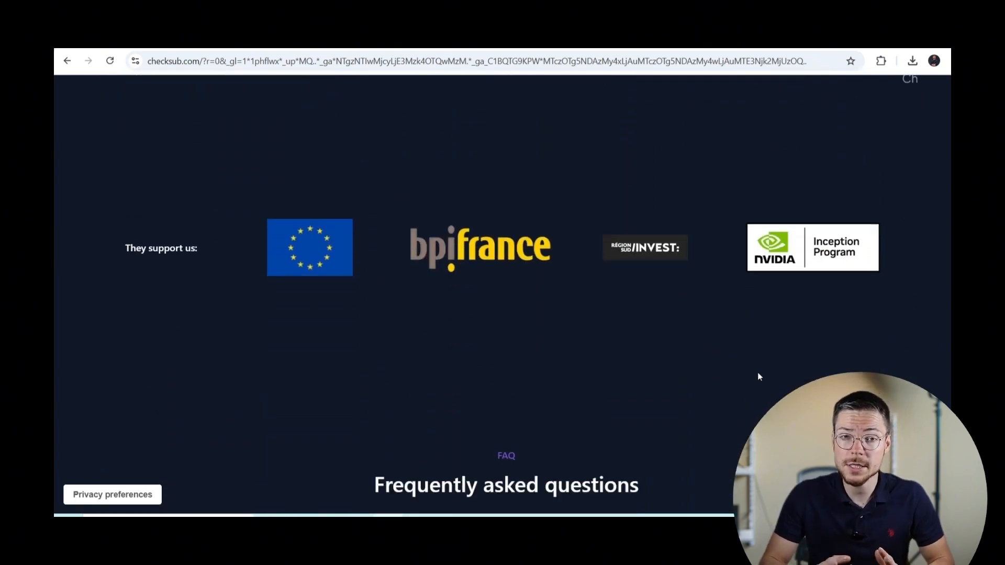
scroll(down, 3)
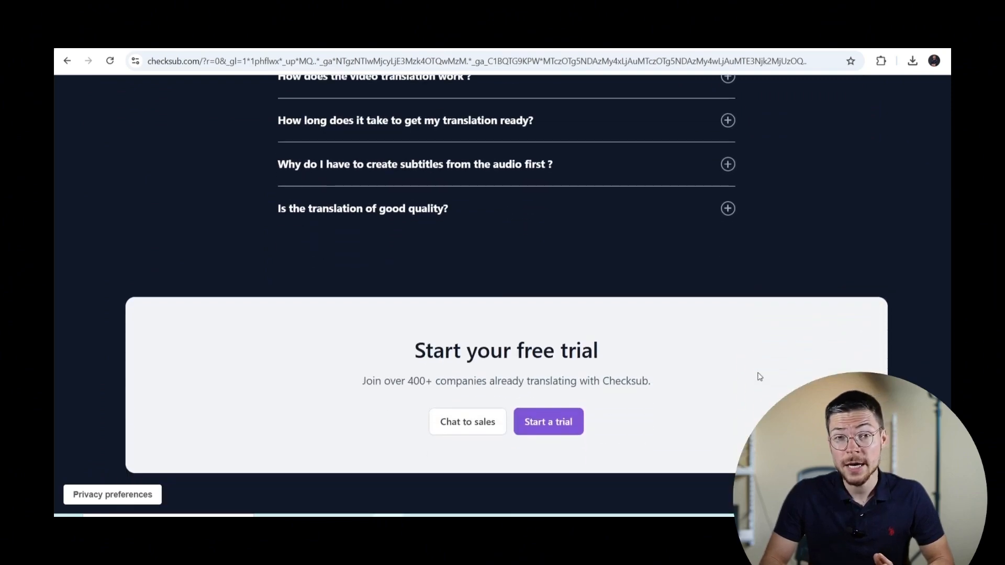
scroll(down, 3)
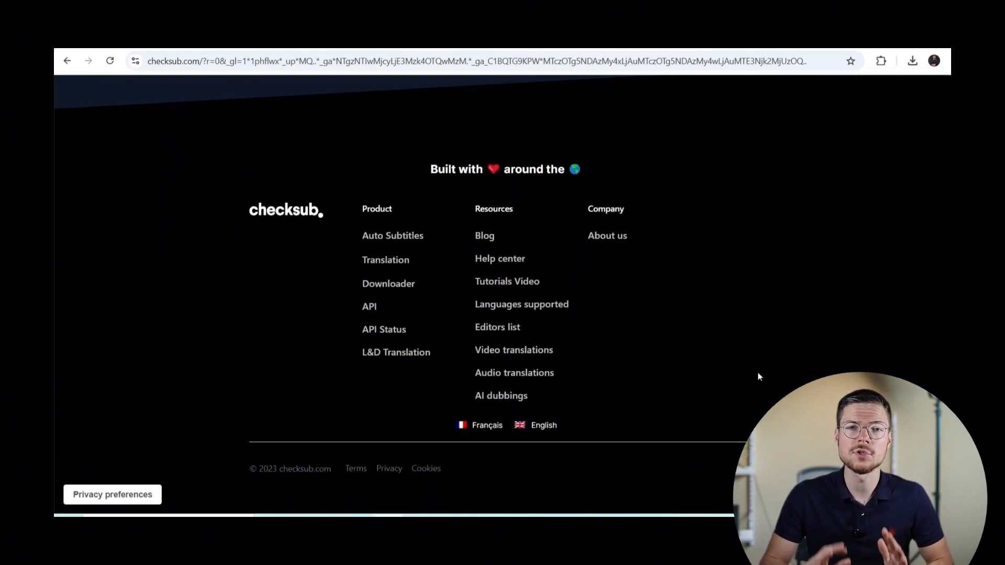
scroll(up, 3)
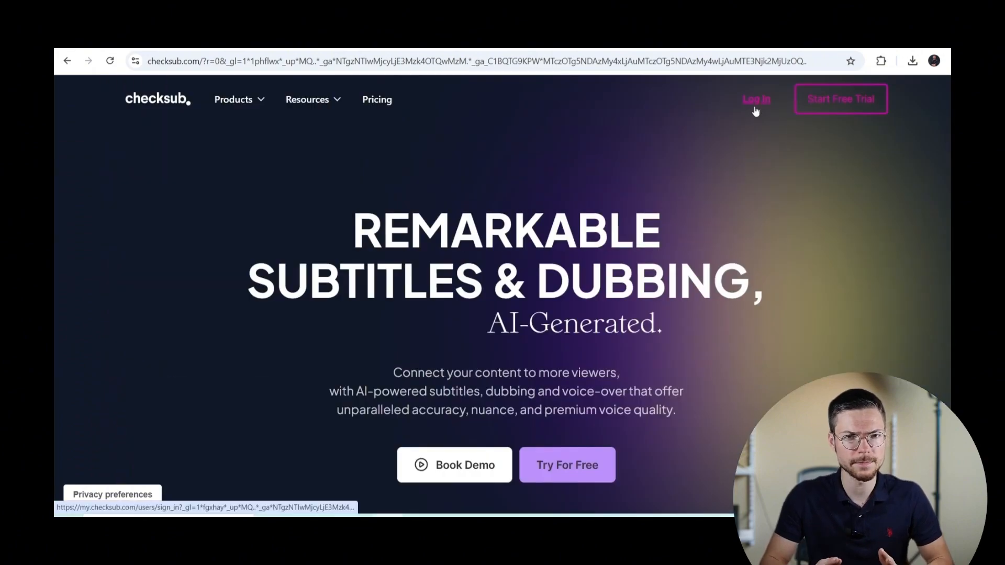
- Sign in to Checksub and dismiss the New Feature Alert banner on the dashboard
click(755, 98)
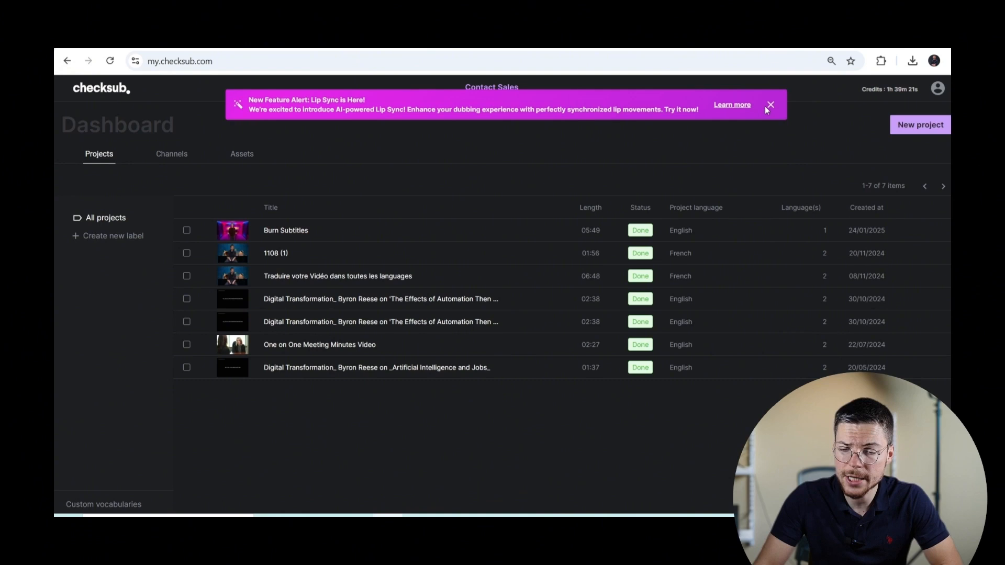
click(770, 104)
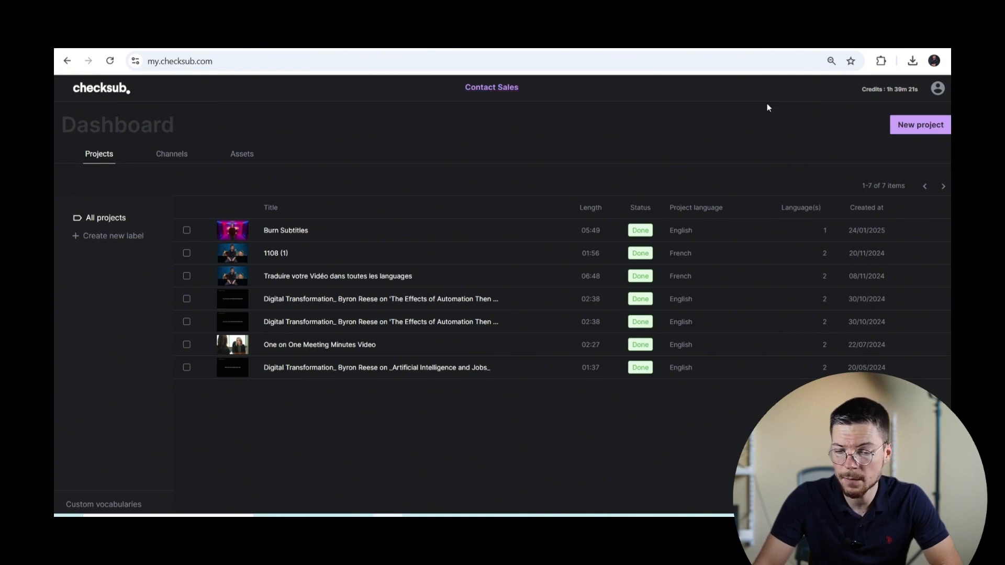
mouse_move(741, 148)
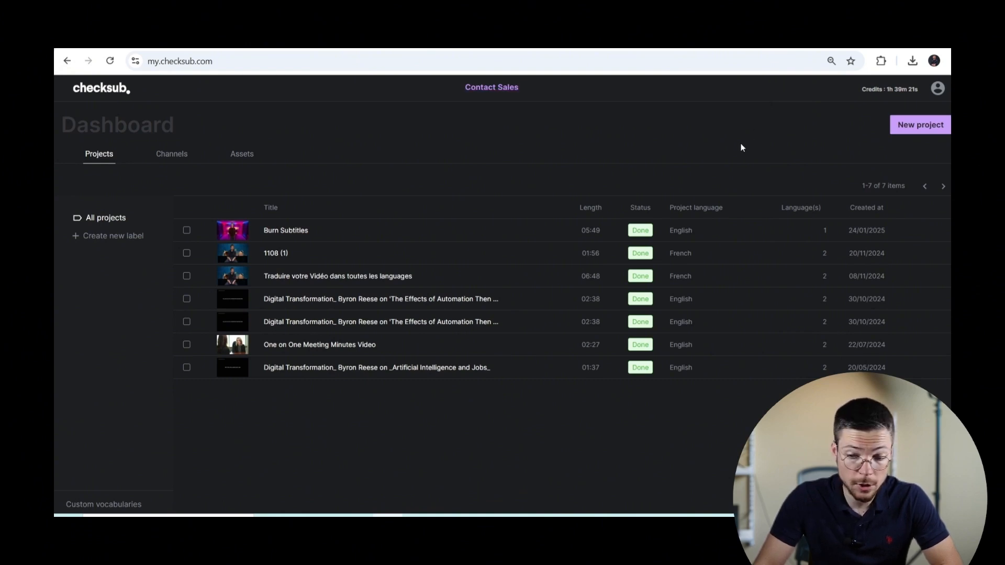
mouse_move(724, 165)
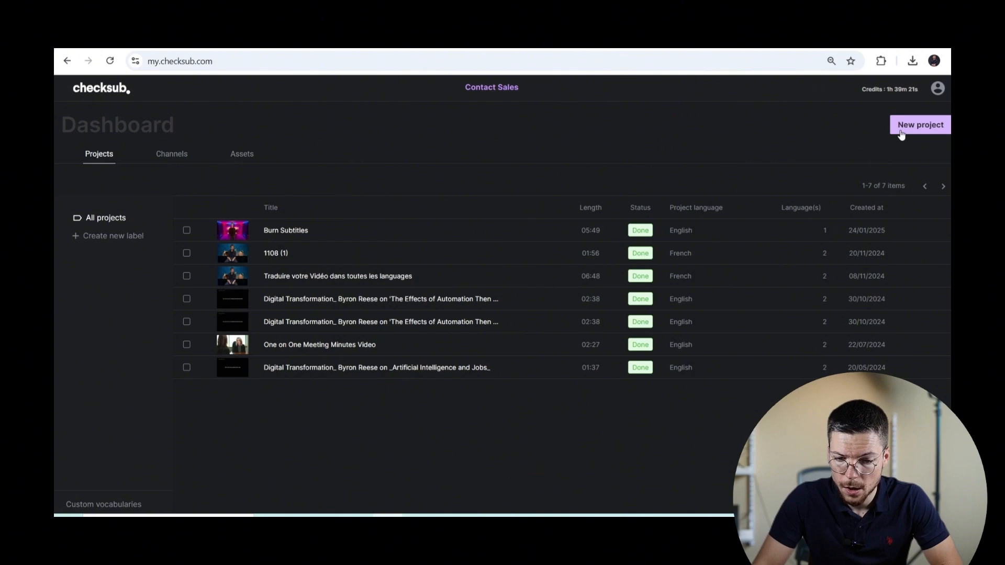
- Start a Generate subtitles project with English kept as the original language
click(919, 125)
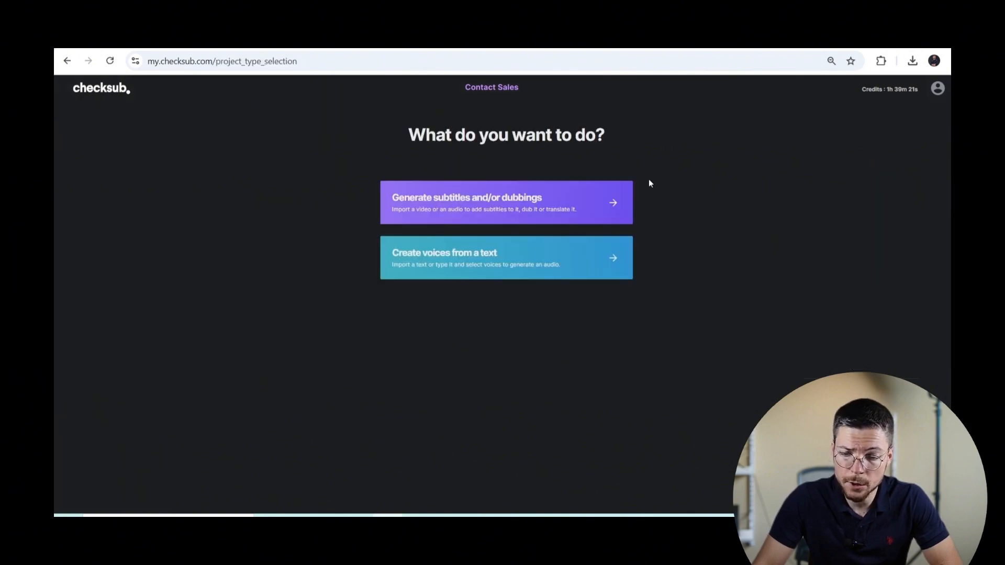
click(506, 202)
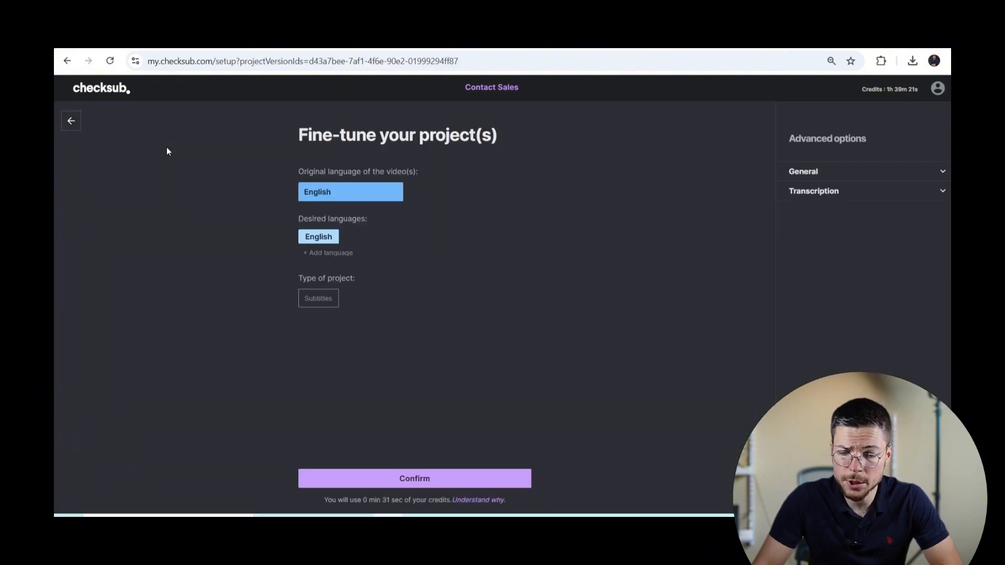
mouse_move(369, 287)
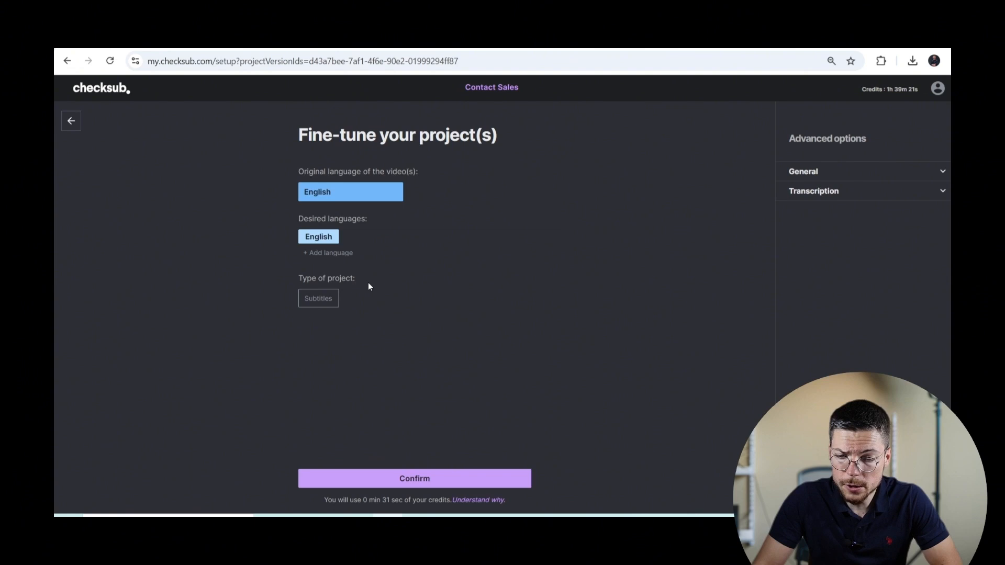
click(350, 191)
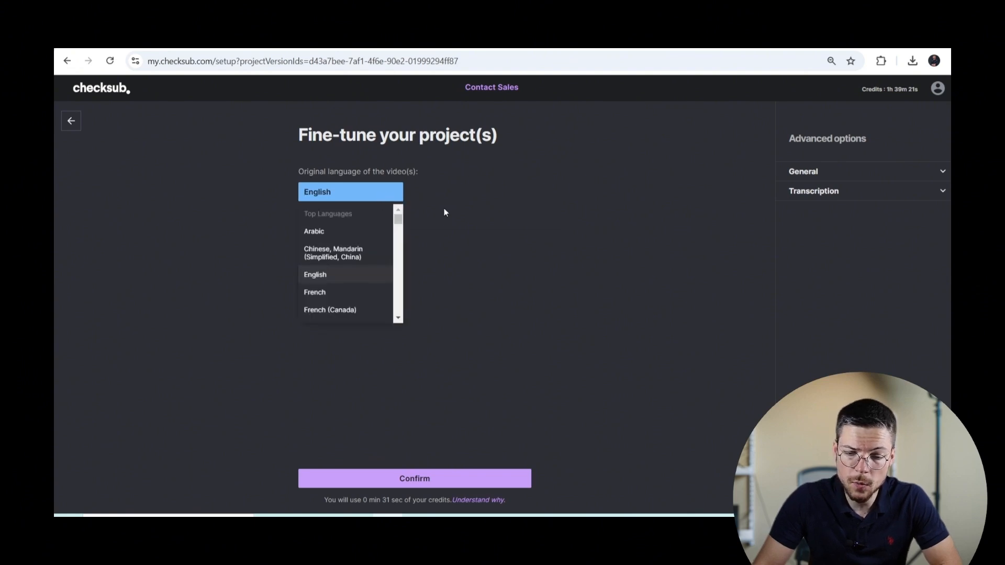
click(315, 274)
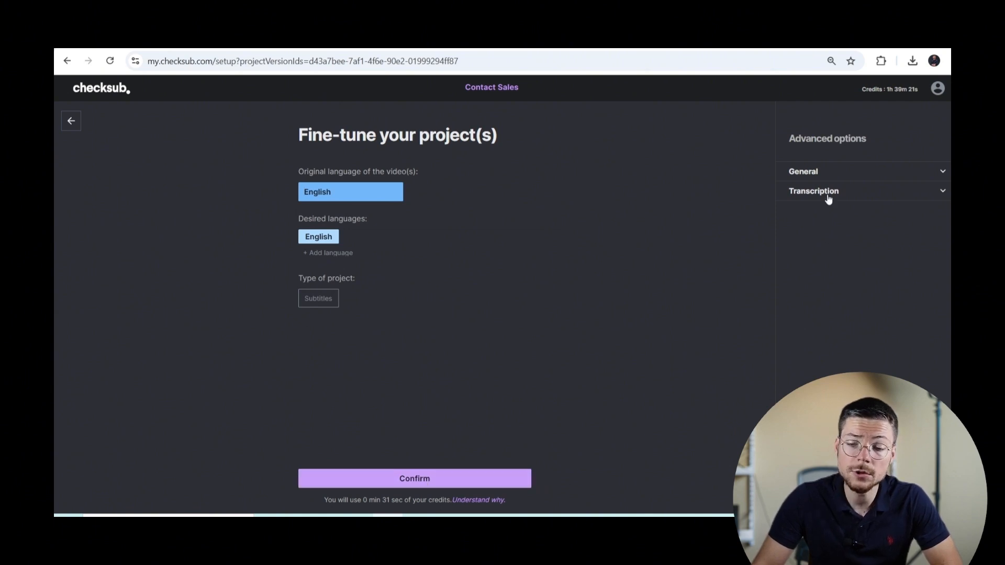
- Enable 'Import a script or SRT file as transcription' under Advanced options and continue
click(835, 191)
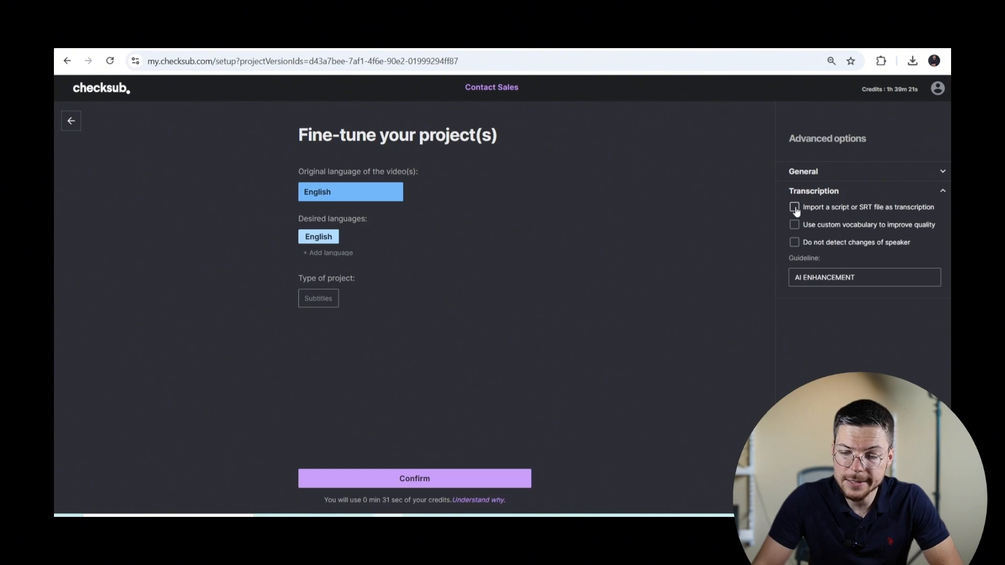
click(793, 206)
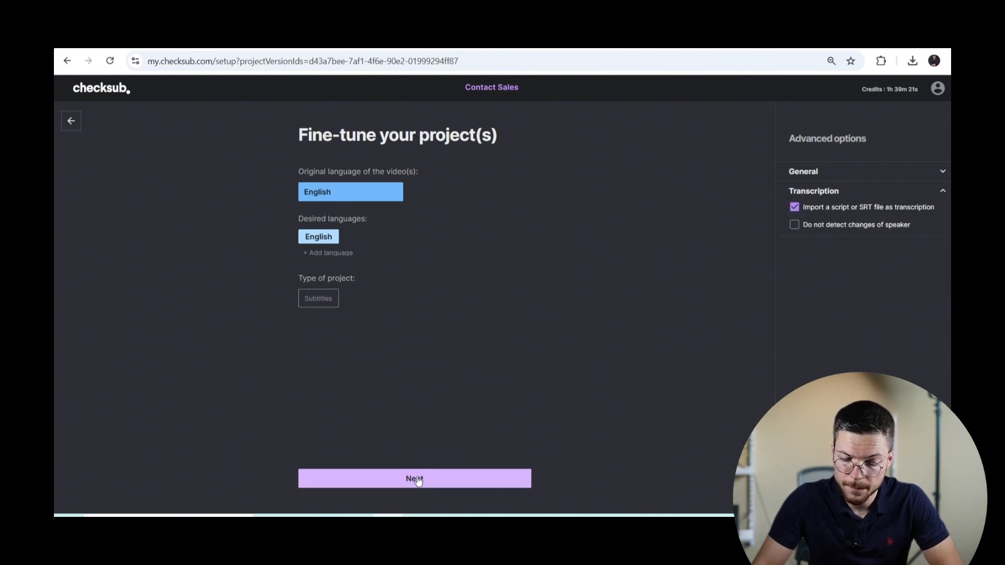
click(415, 478)
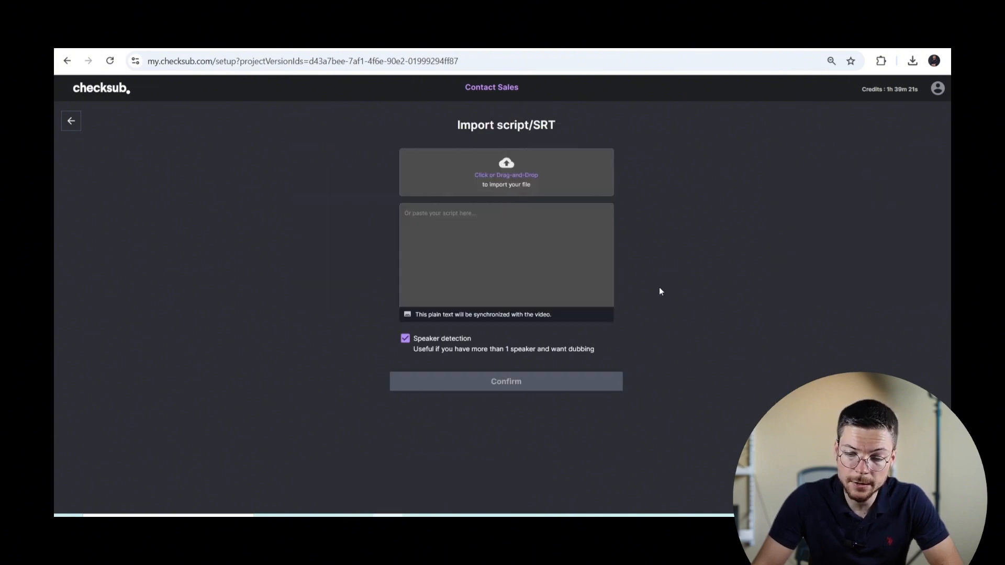
- Upload the SRT file exported from Camtasia as the project's transcription
click(506, 381)
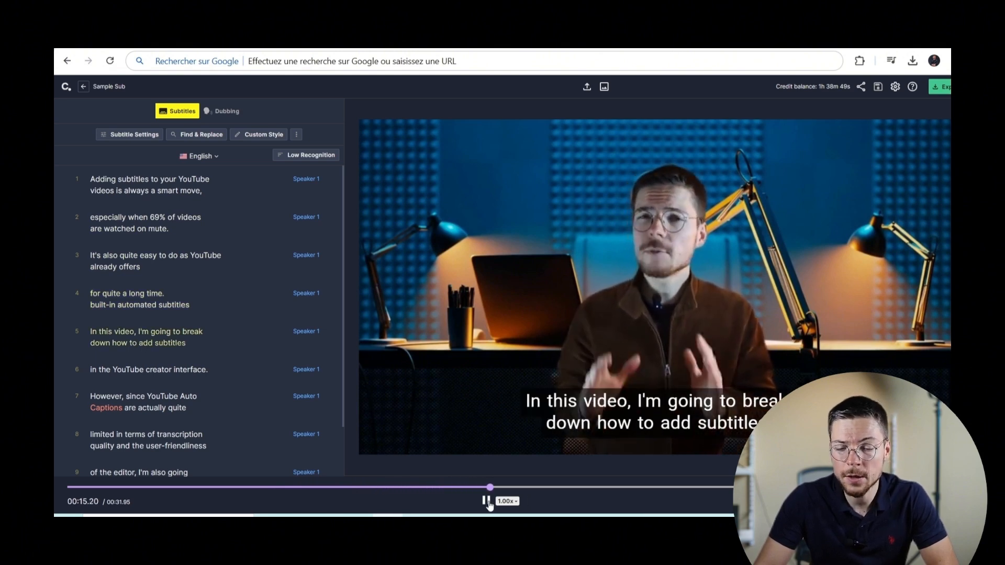
- Remove the trailing period from subtitle line 4
click(128, 293)
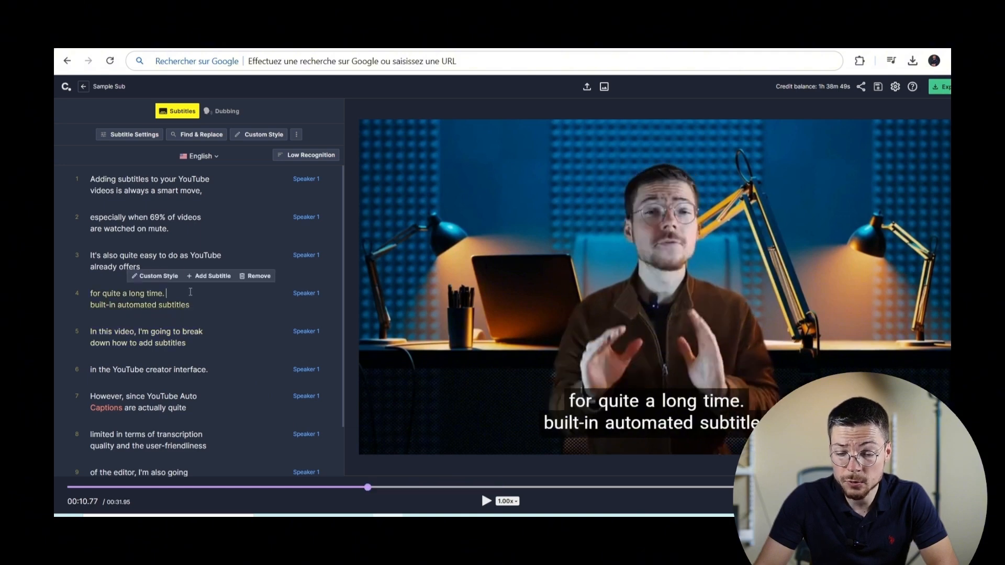
key(Backspace)
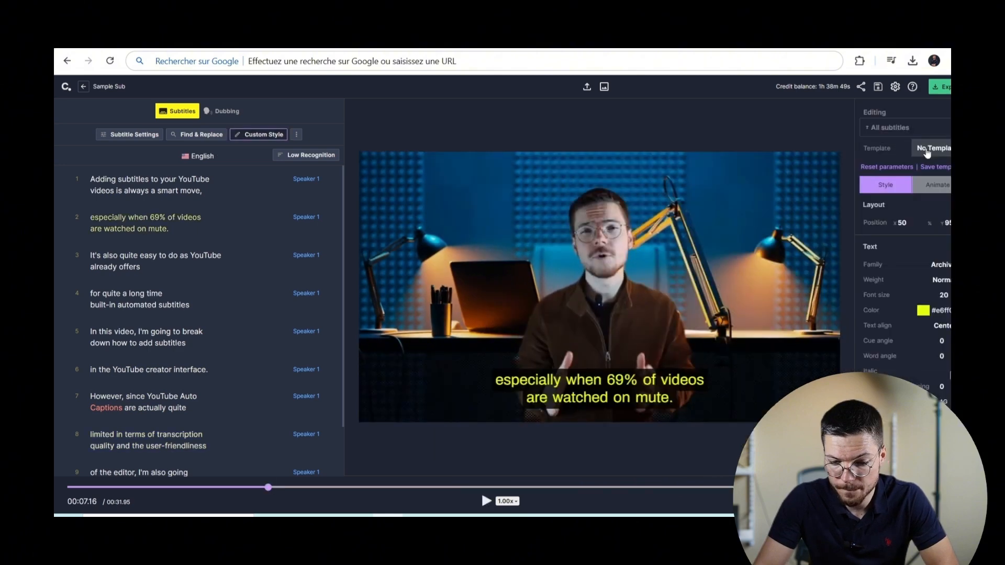
- Apply the Montserrat Black & White style template to the subtitles
click(934, 148)
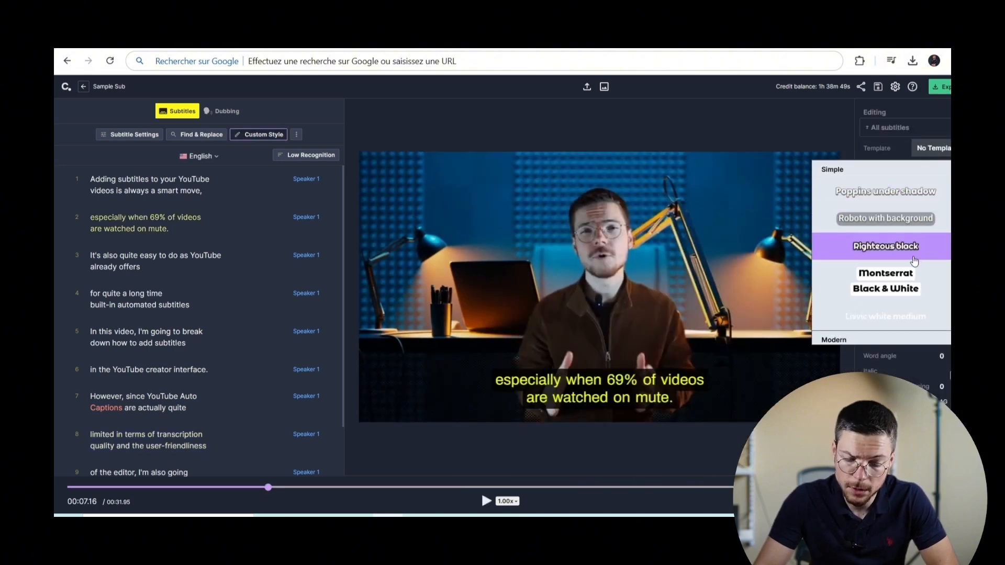
scroll(down, 3)
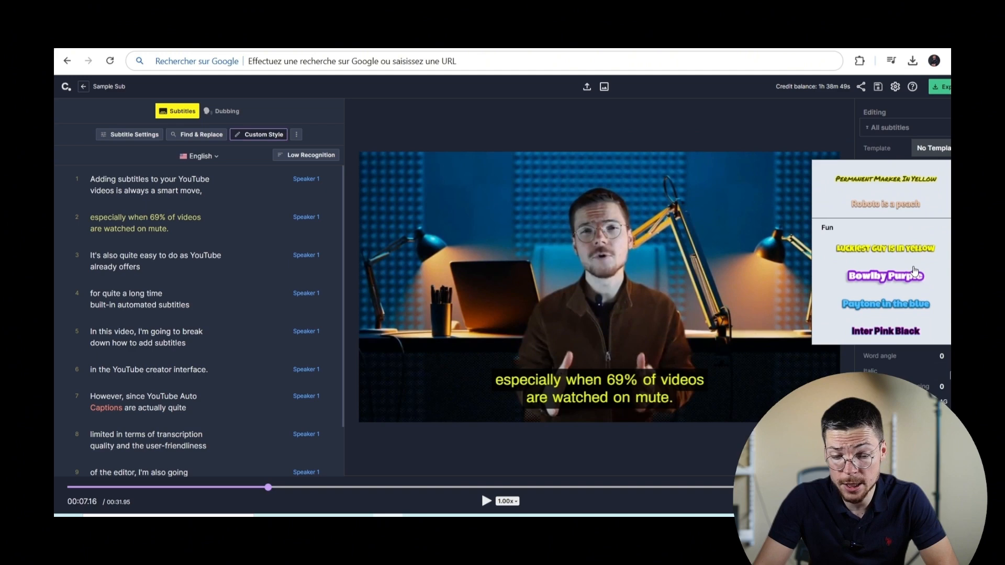
scroll(down, 3)
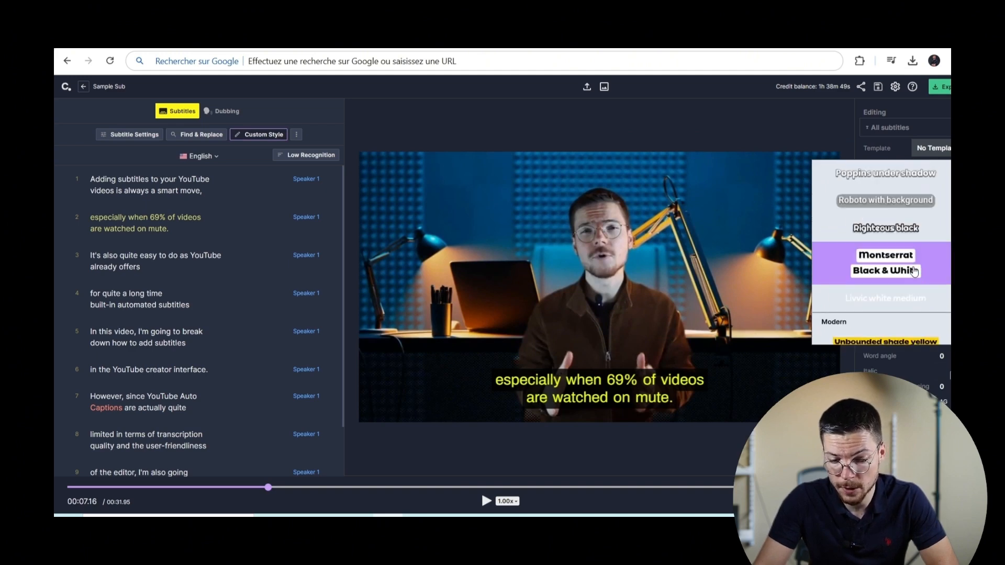
click(885, 262)
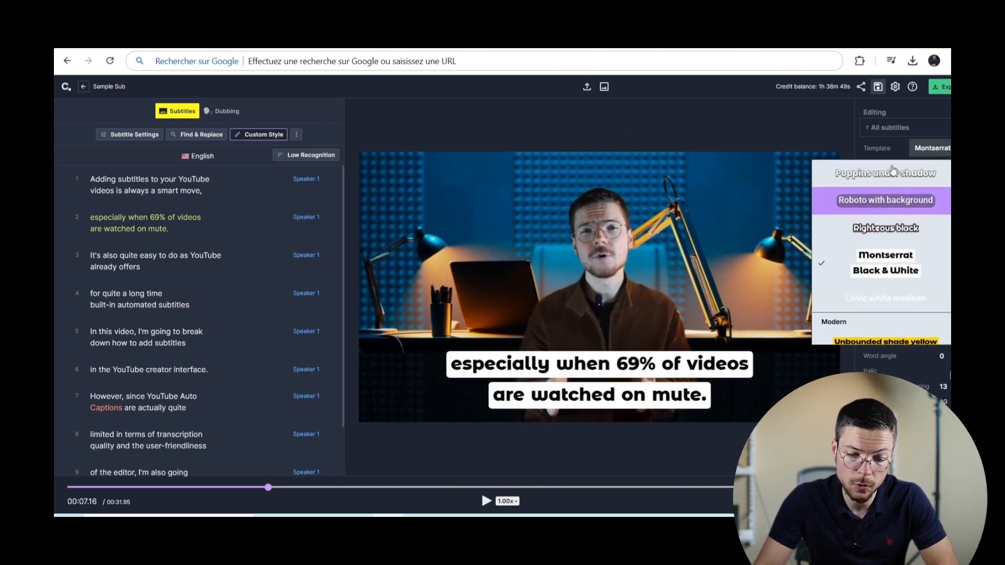
click(885, 200)
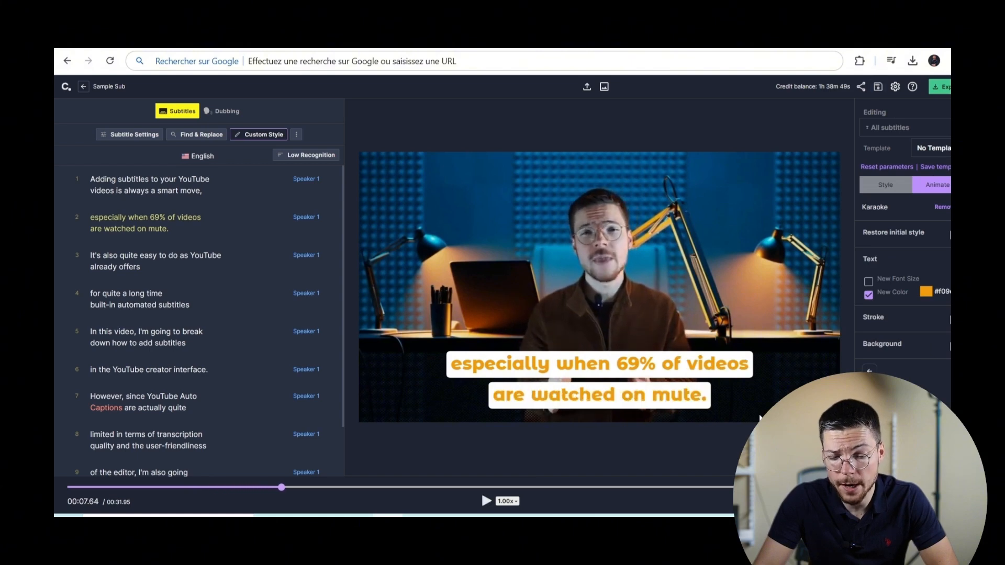
- Set the animated subtitle text's New Color to orange
click(925, 291)
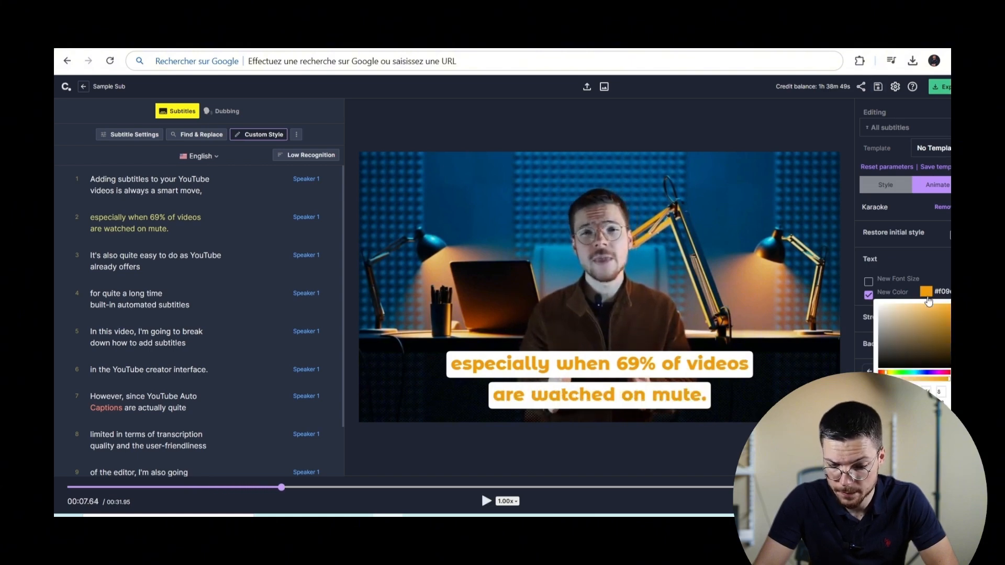
click(917, 374)
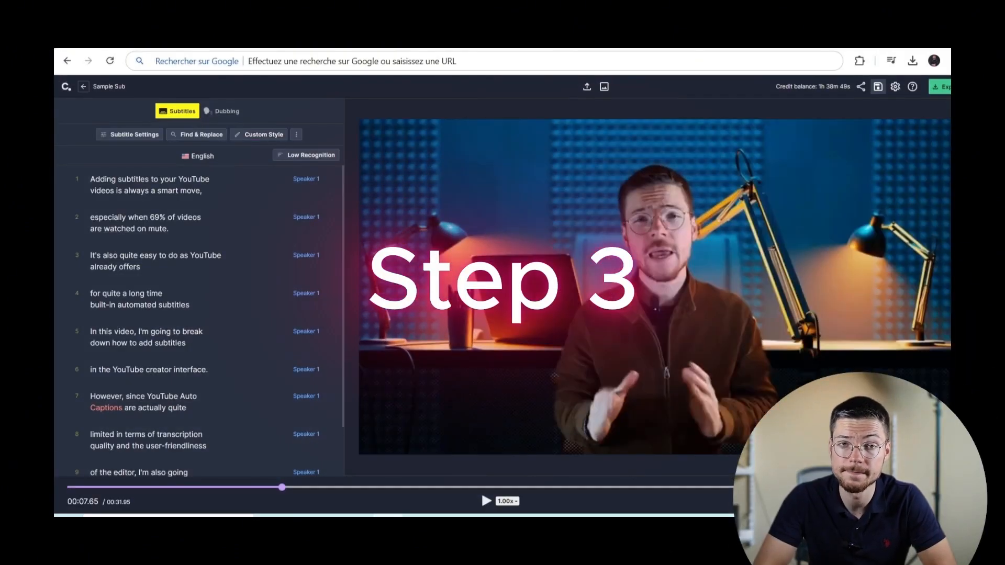
- Set the export Type to Subtitles instead of Video and list the subtitle file formats
click(947, 86)
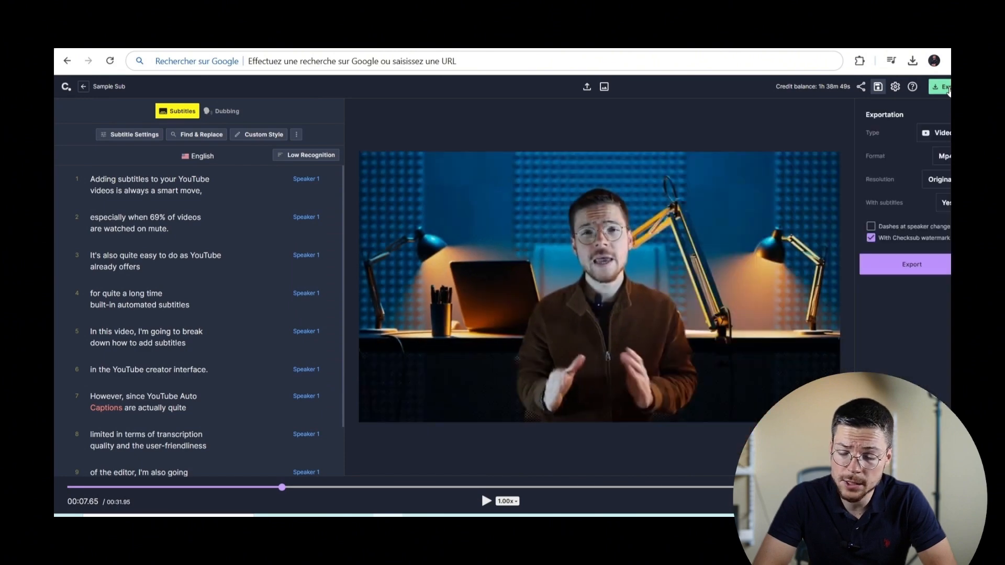
click(944, 132)
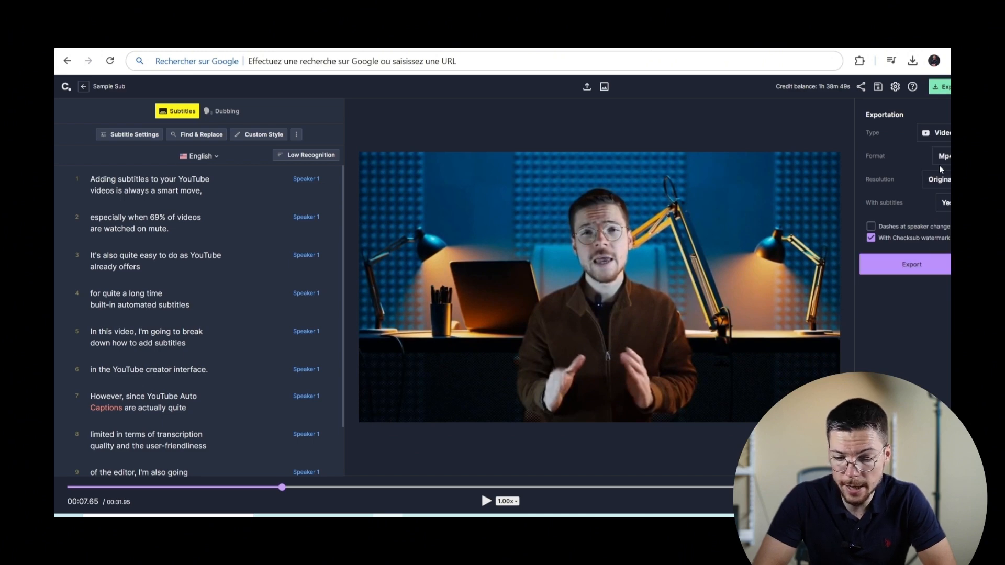
click(937, 133)
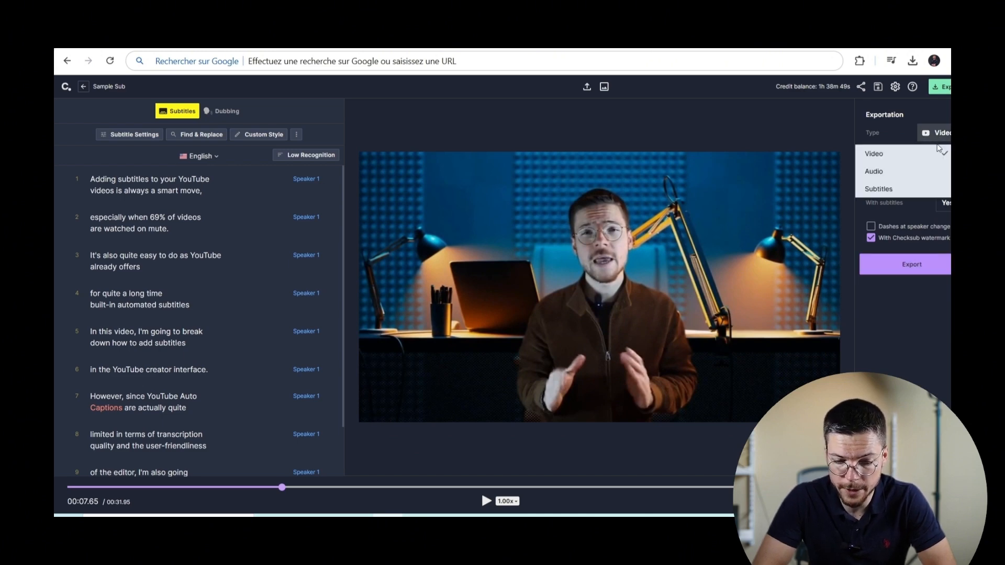
click(878, 188)
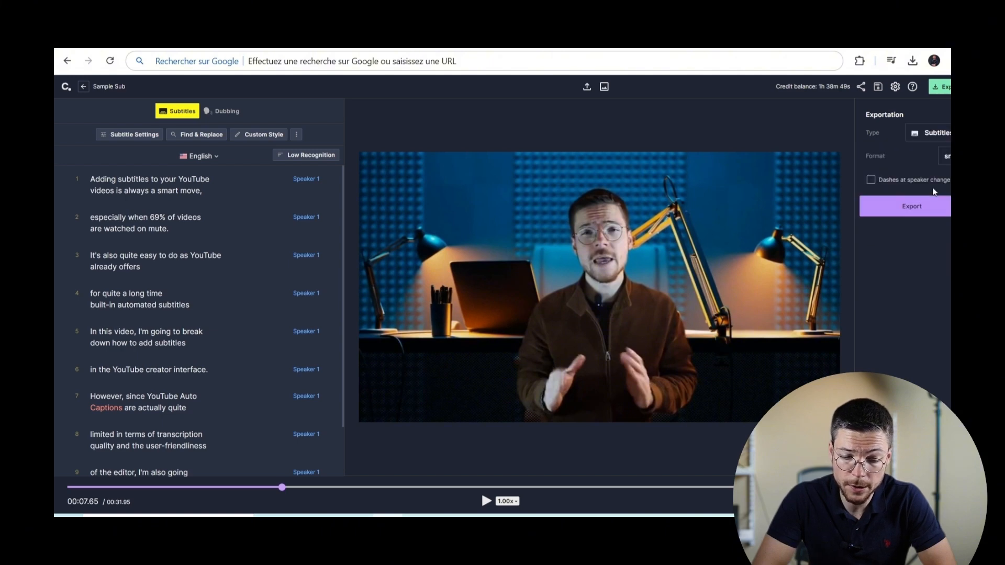
click(952, 156)
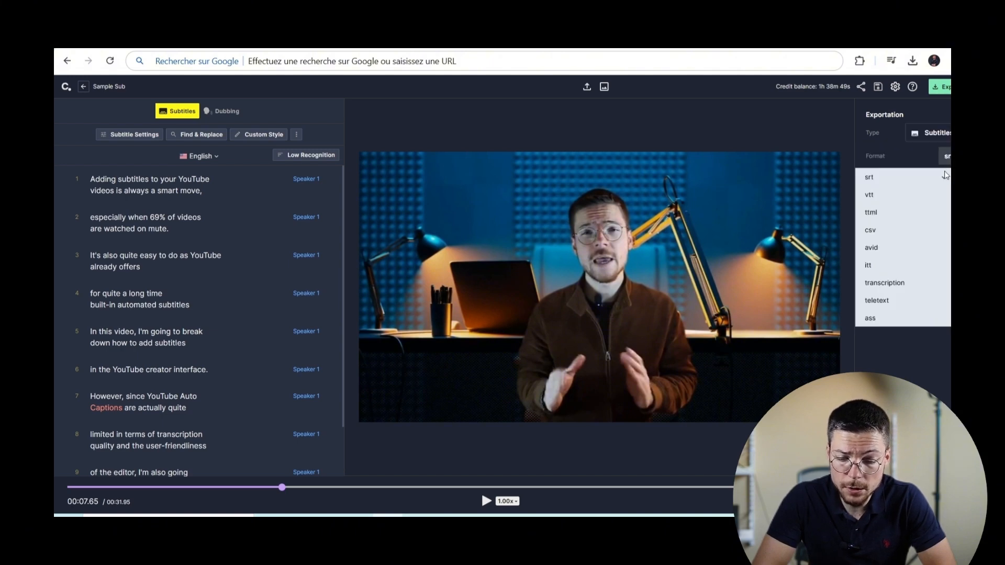